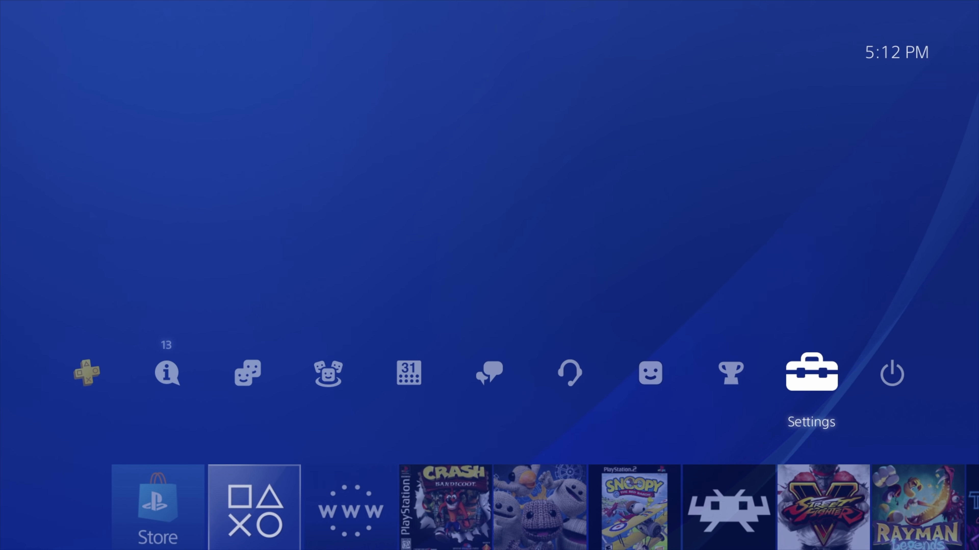
# Navigate from the home screen through Settings to System and view System Information
pyautogui.click(810, 373)
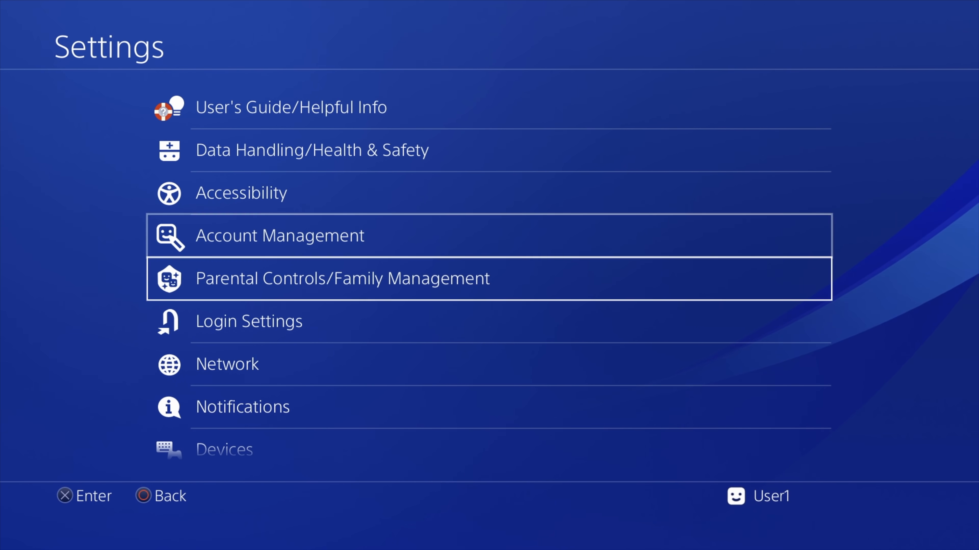
pyautogui.scroll(-3)
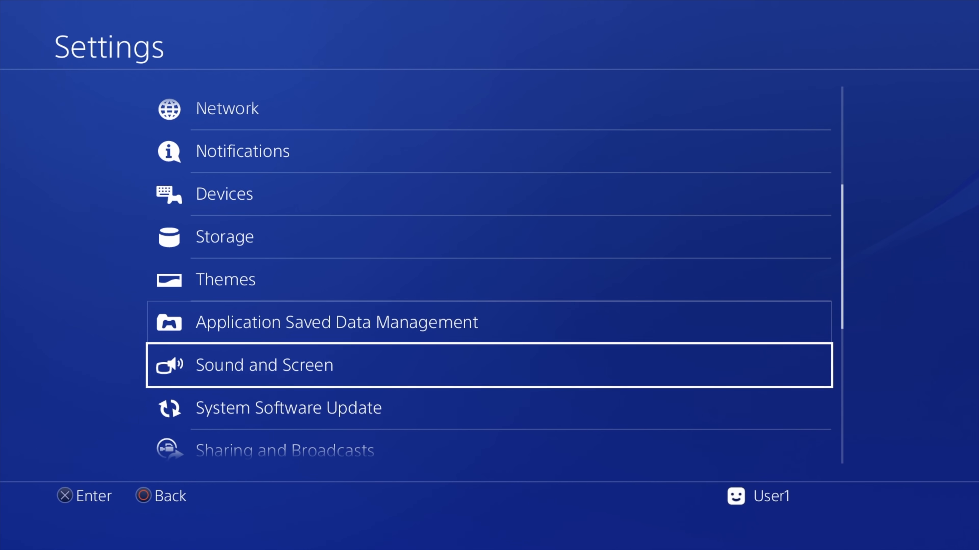
pyautogui.scroll(-3)
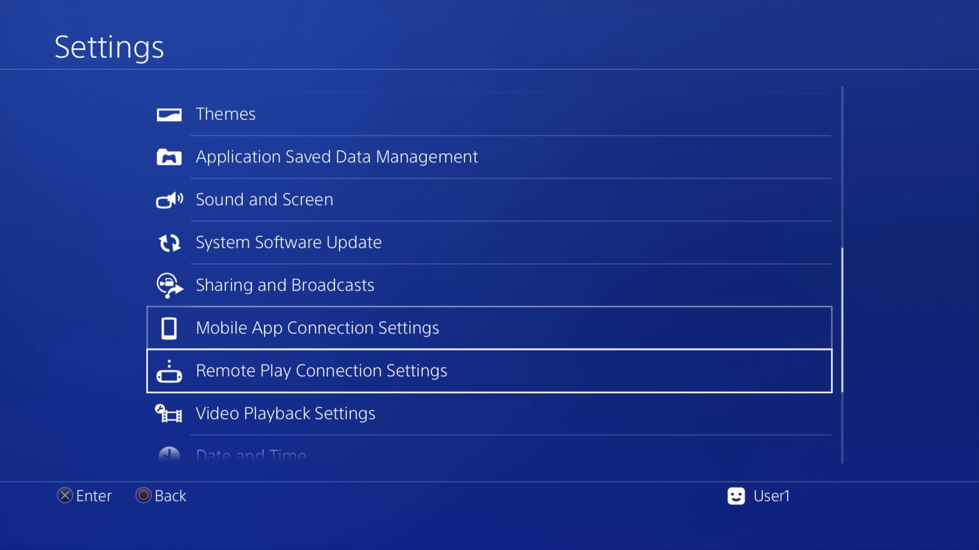
pyautogui.scroll(-3)
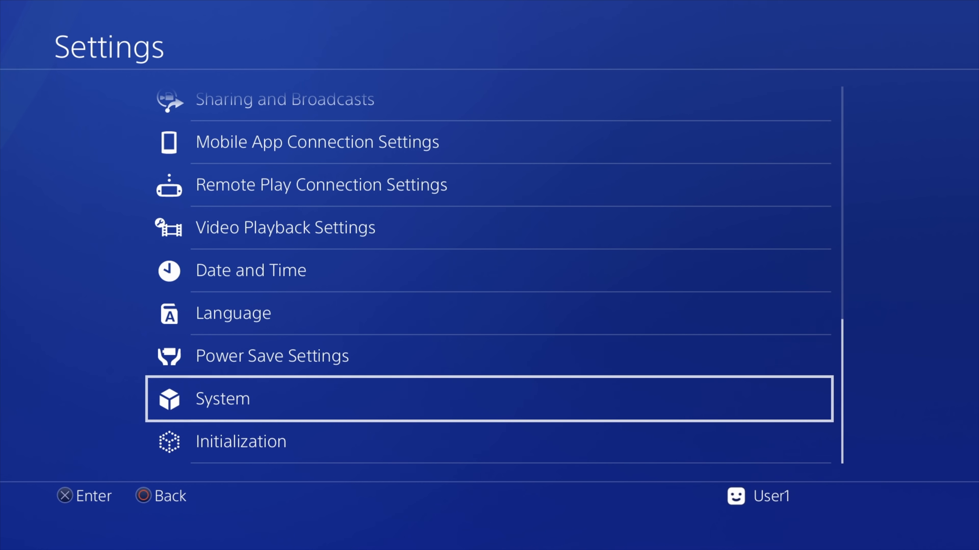
pyautogui.click(222, 399)
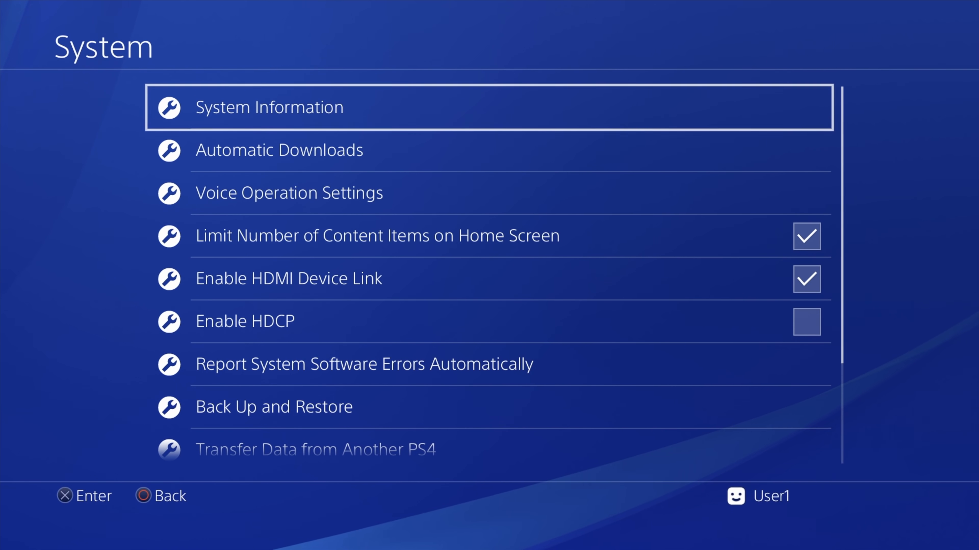
pyautogui.click(269, 106)
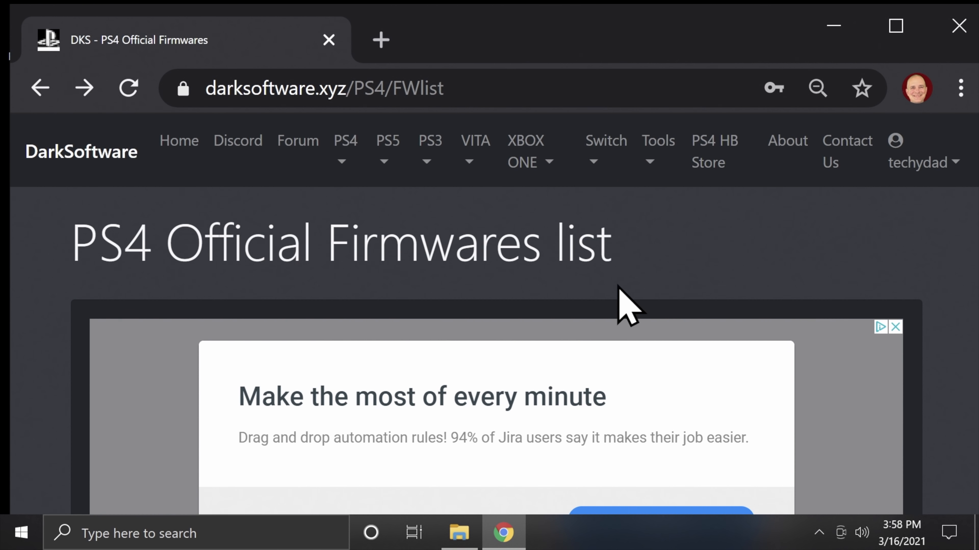
# Download the 7.55 firmware file from the end of the PS4 Official Firmwares list
pyautogui.scroll(-3)
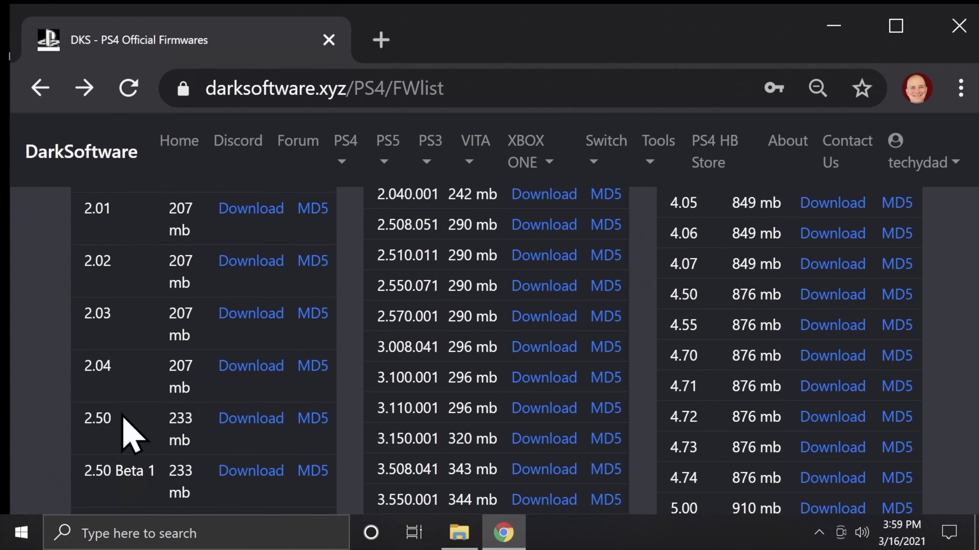
pyautogui.scroll(-3)
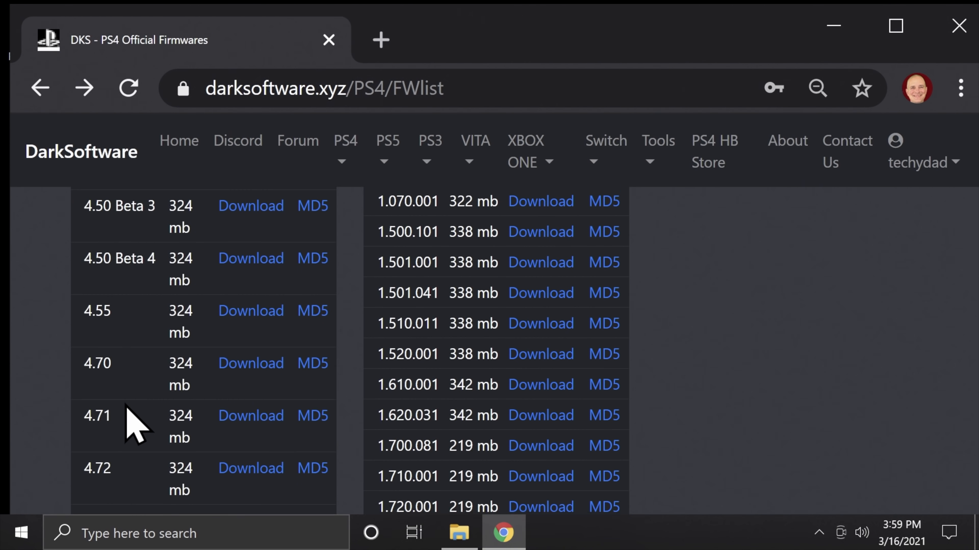
pyautogui.scroll(-3)
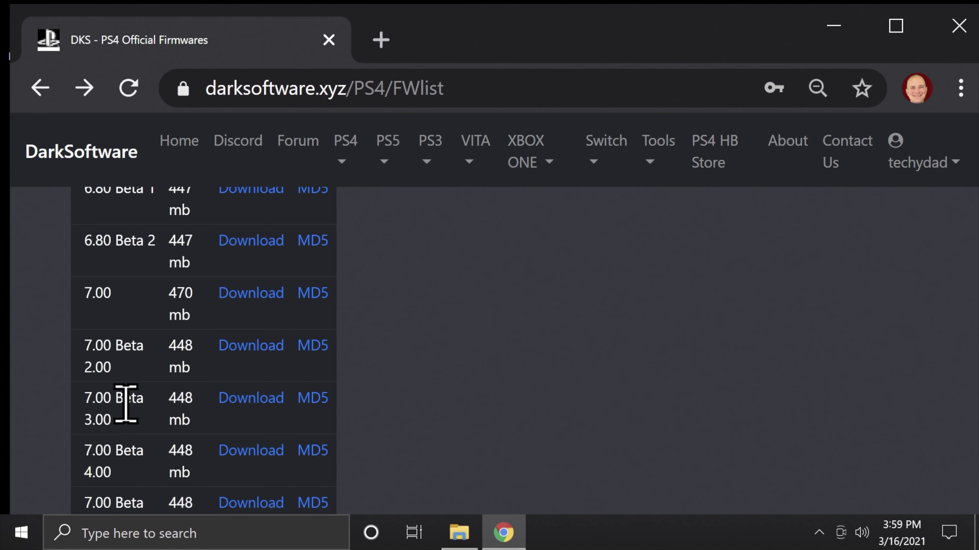
pyautogui.scroll(-3)
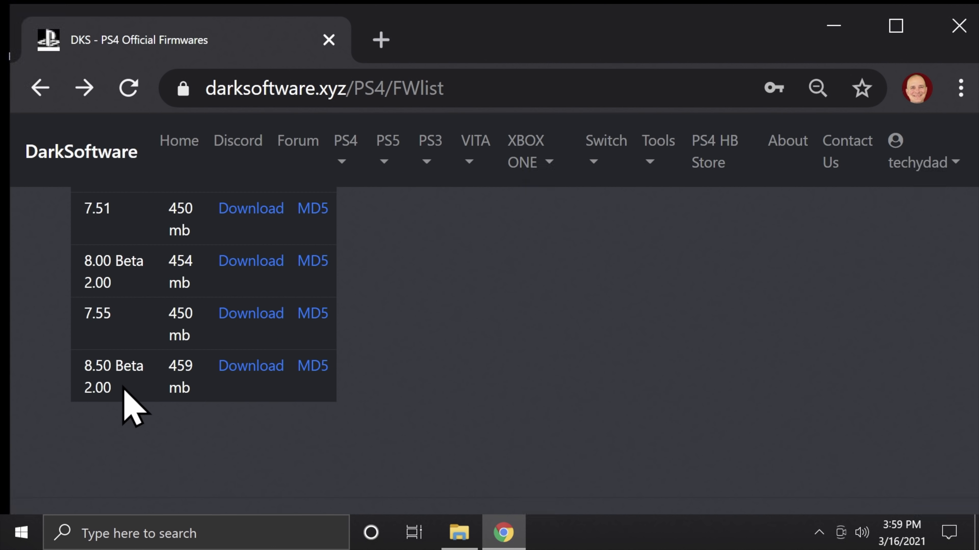
pyautogui.moveTo(173, 315)
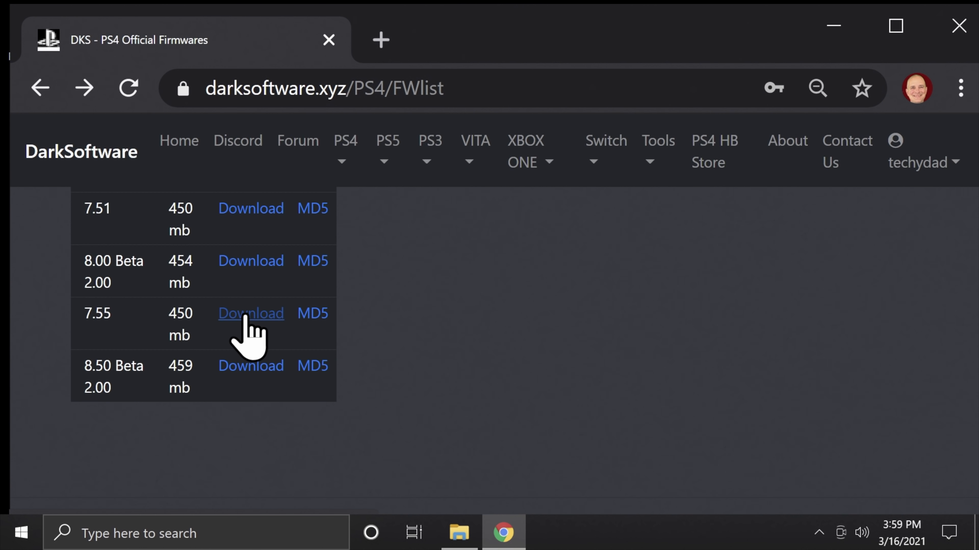
pyautogui.click(251, 314)
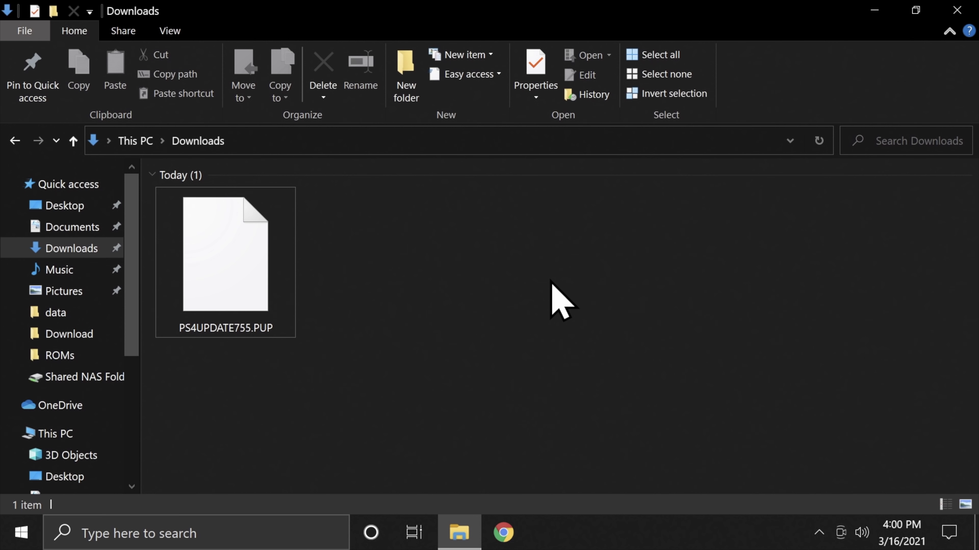
pyautogui.moveTo(306, 312)
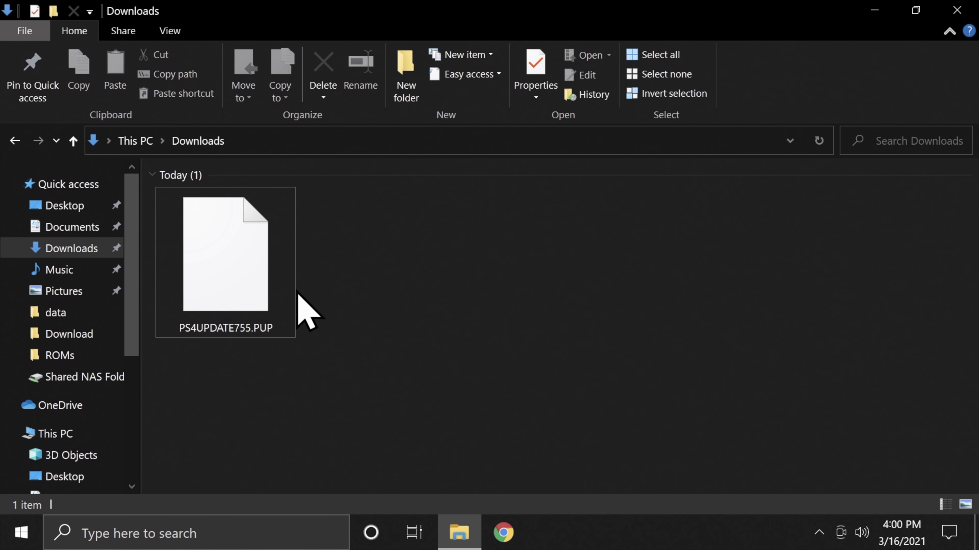
# Rename the downloaded file to PS4UPDATE.PUP and copy it
pyautogui.click(224, 256)
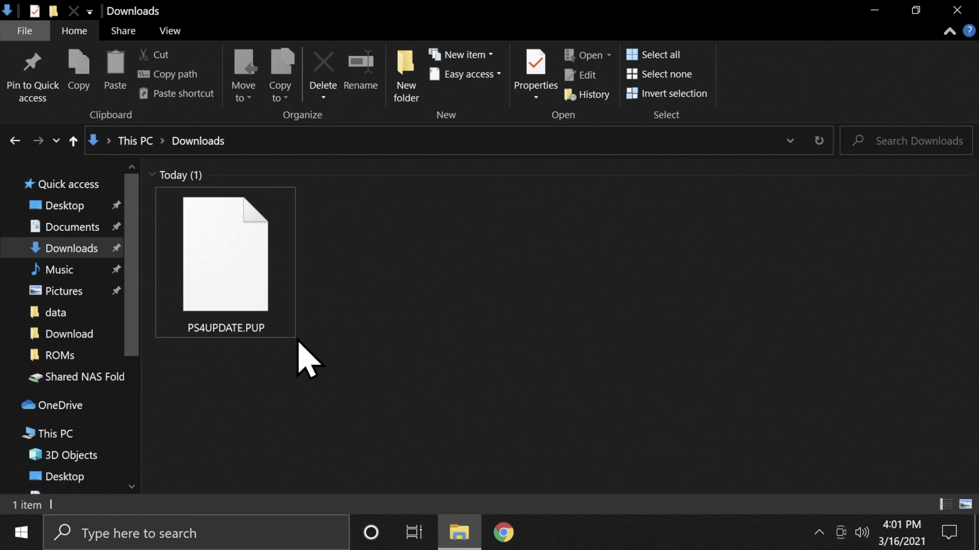
pyautogui.moveTo(222, 269)
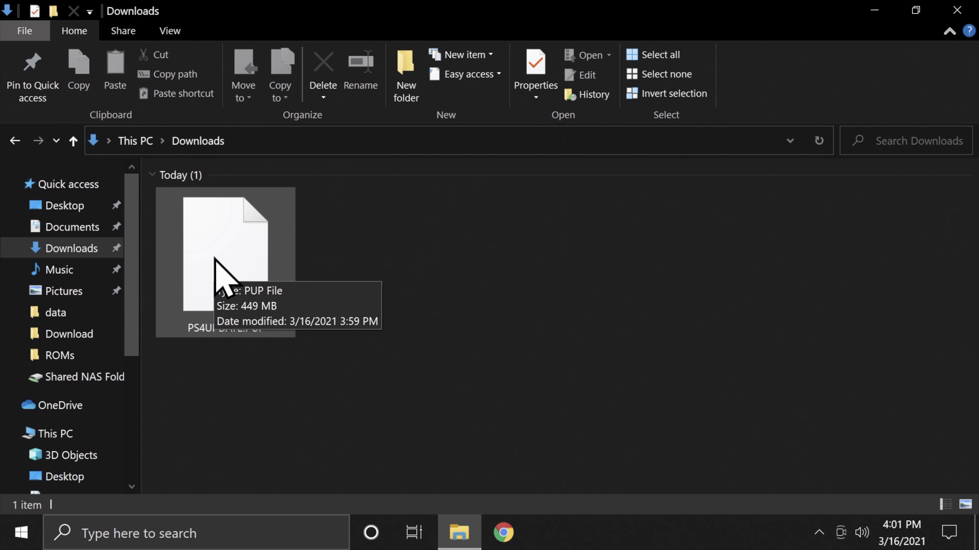
pyautogui.rightClick(225, 250)
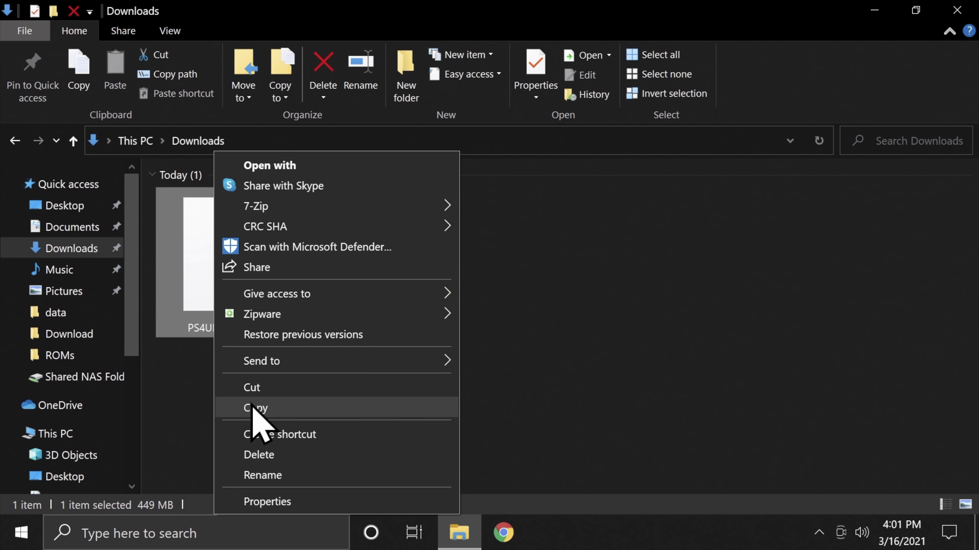
pyautogui.click(256, 408)
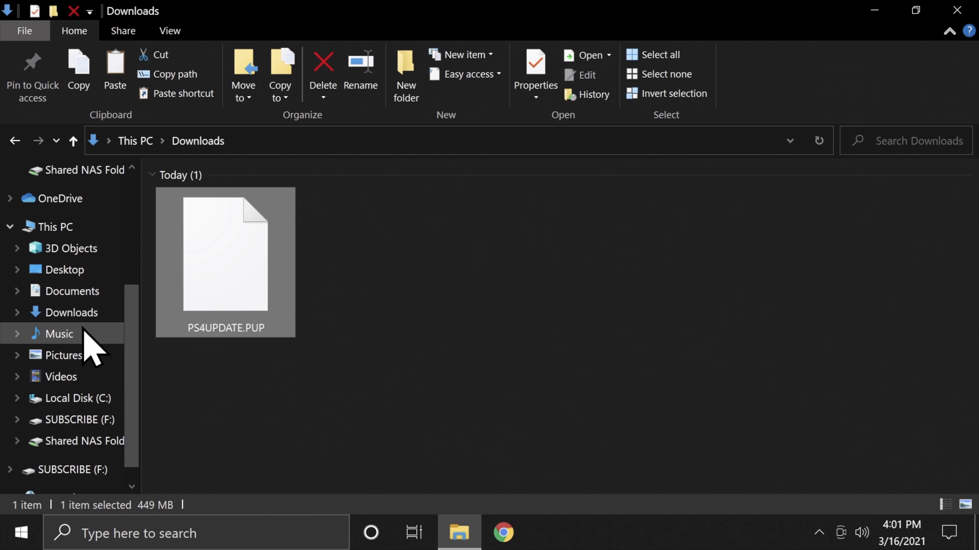
pyautogui.moveTo(94, 349)
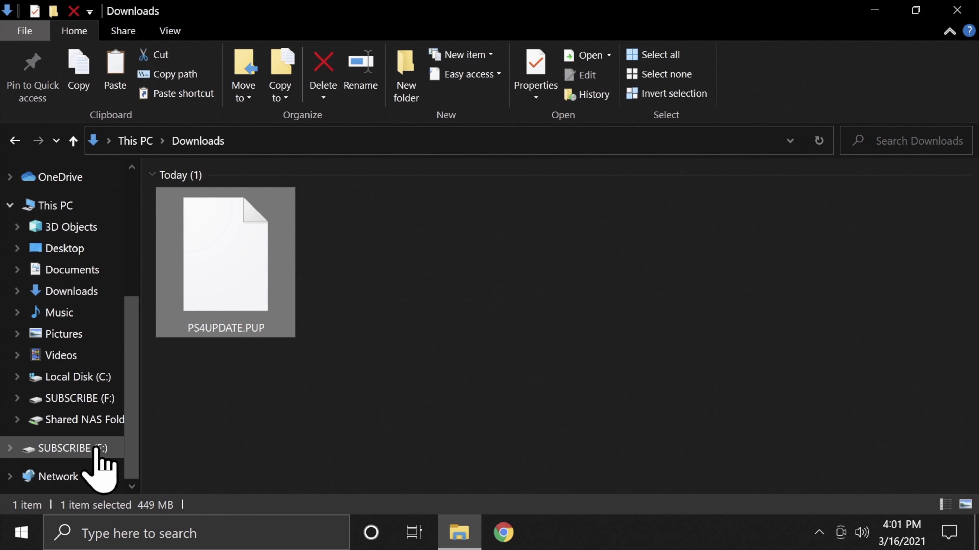
# Create a PS4 folder with an UPDATE subfolder on the SUBSCRIBE (F:) USB drive
pyautogui.click(69, 448)
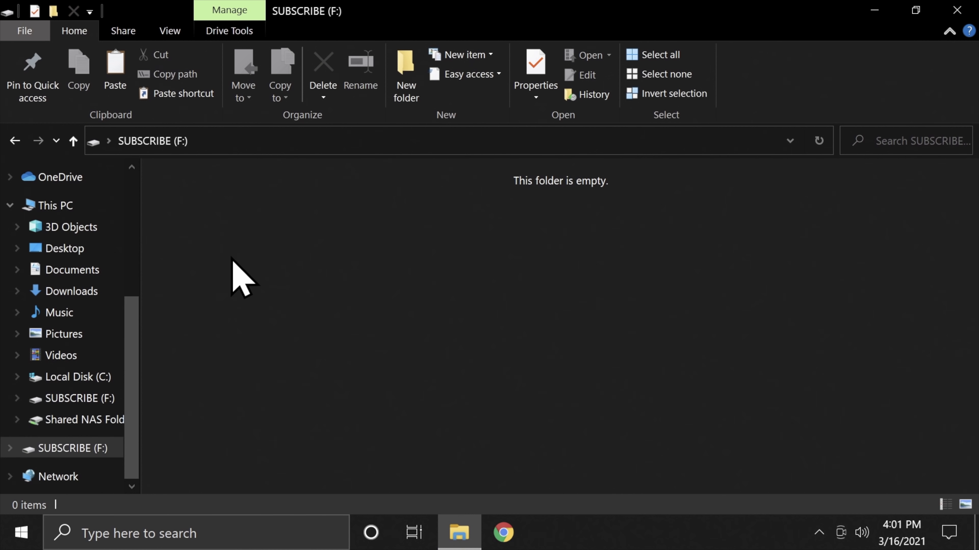
pyautogui.rightClick(240, 278)
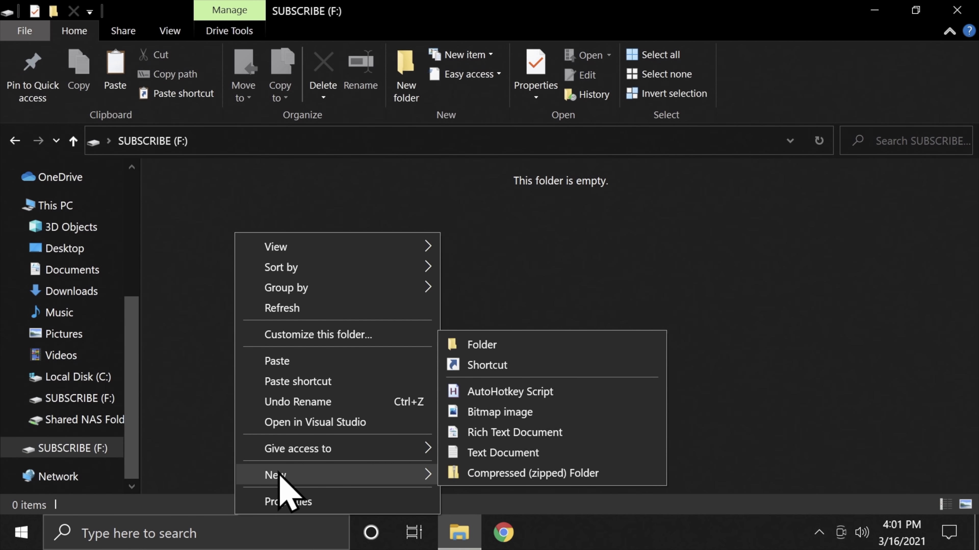
pyautogui.click(481, 345)
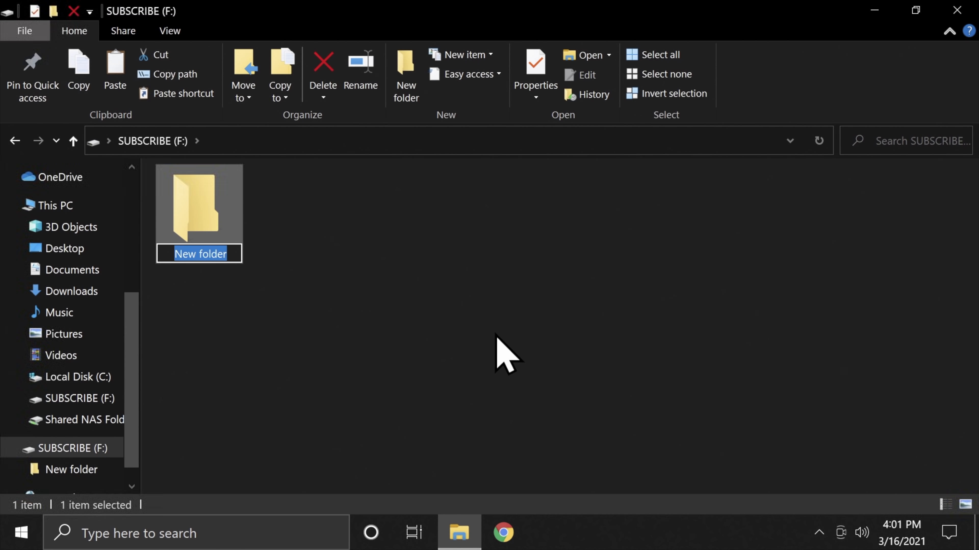
pyautogui.write('PS4')
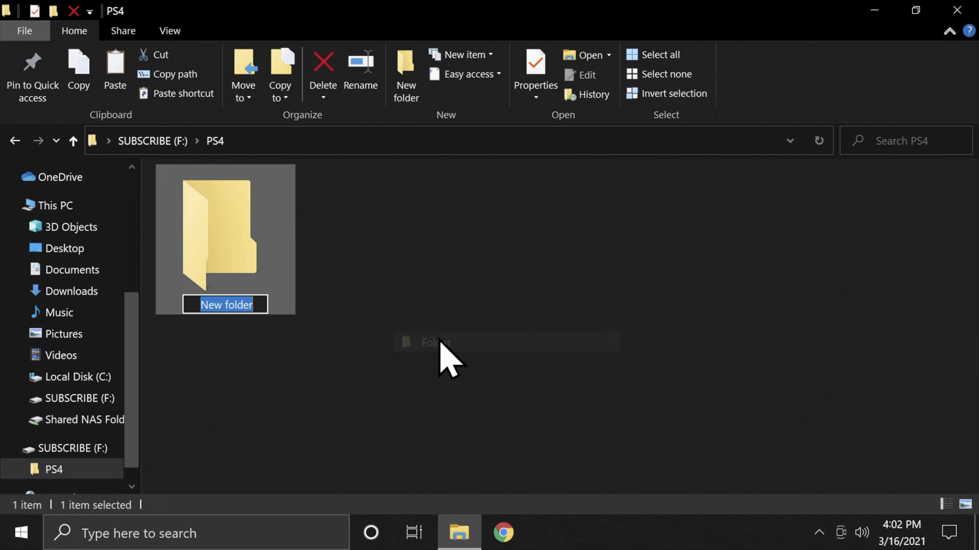
pyautogui.write('UPDATE')
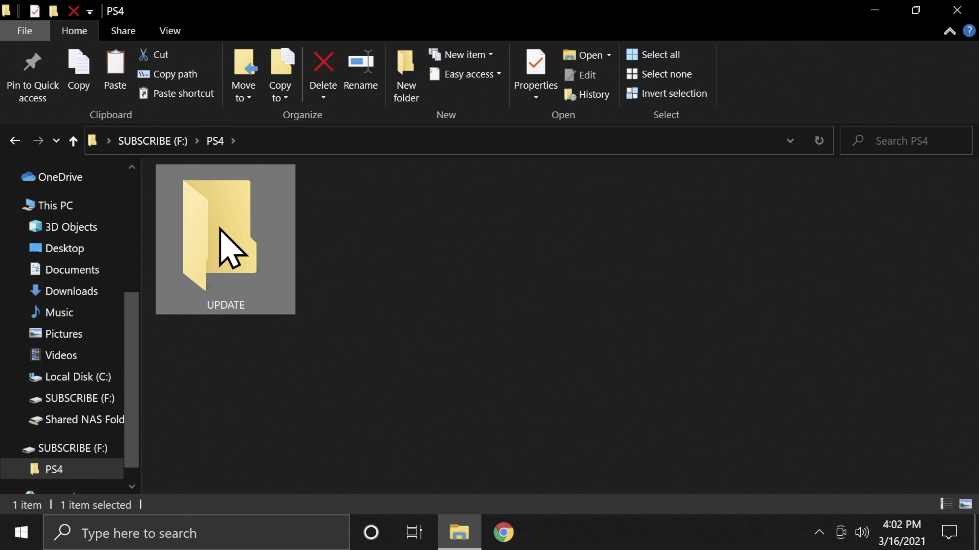
# Paste the copied PS4UPDATE.PUP into the new UPDATE folder
pyautogui.doubleClick(225, 237)
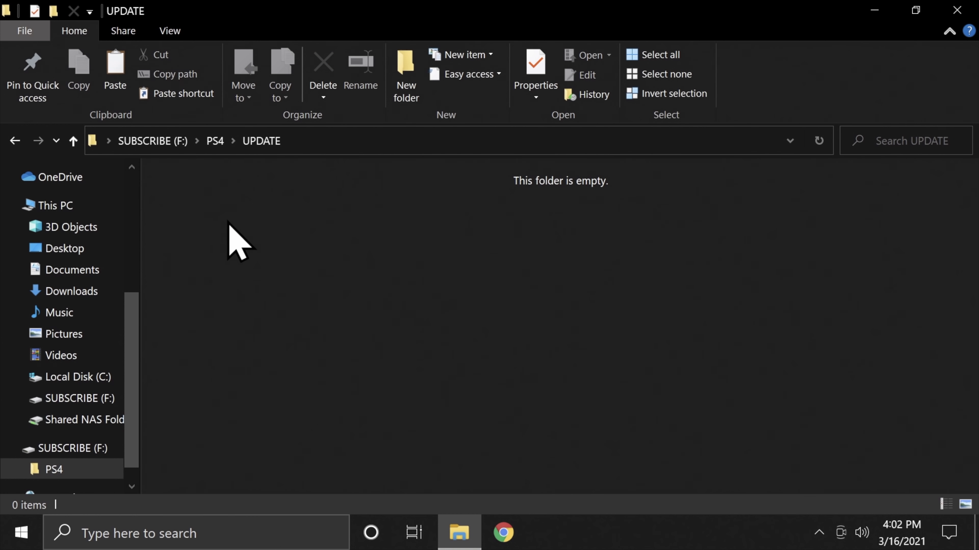
pyautogui.rightClick(237, 244)
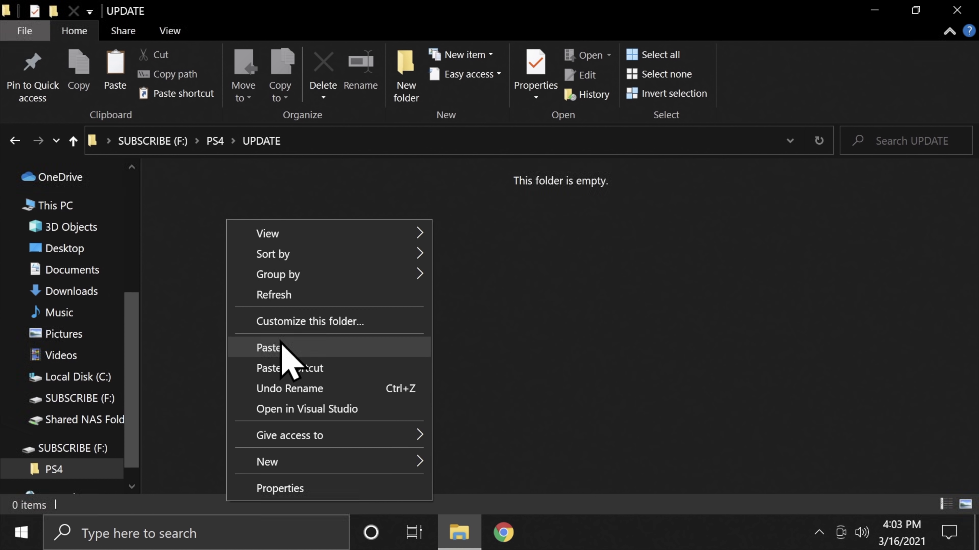
pyautogui.click(268, 347)
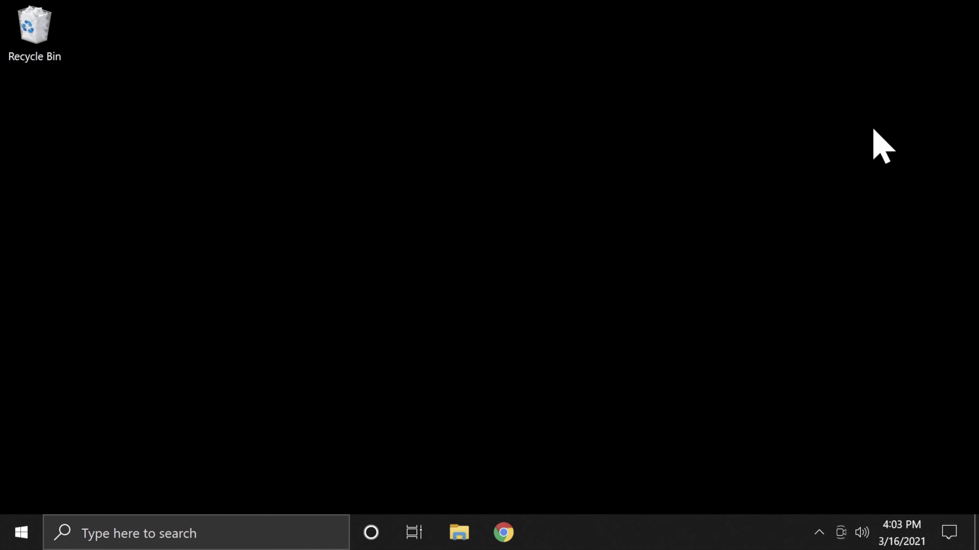
# Safely eject the USB drive from the system tray
pyautogui.click(818, 534)
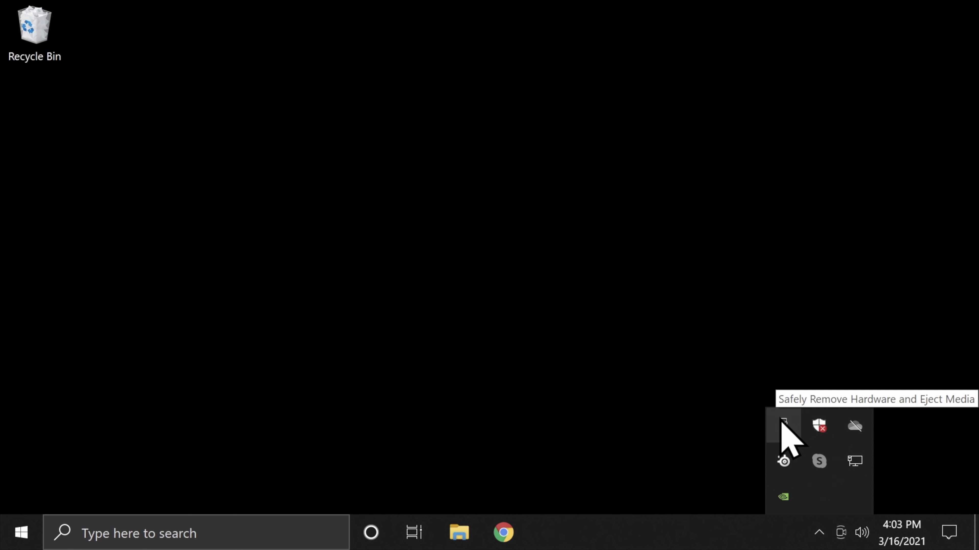
pyautogui.click(783, 426)
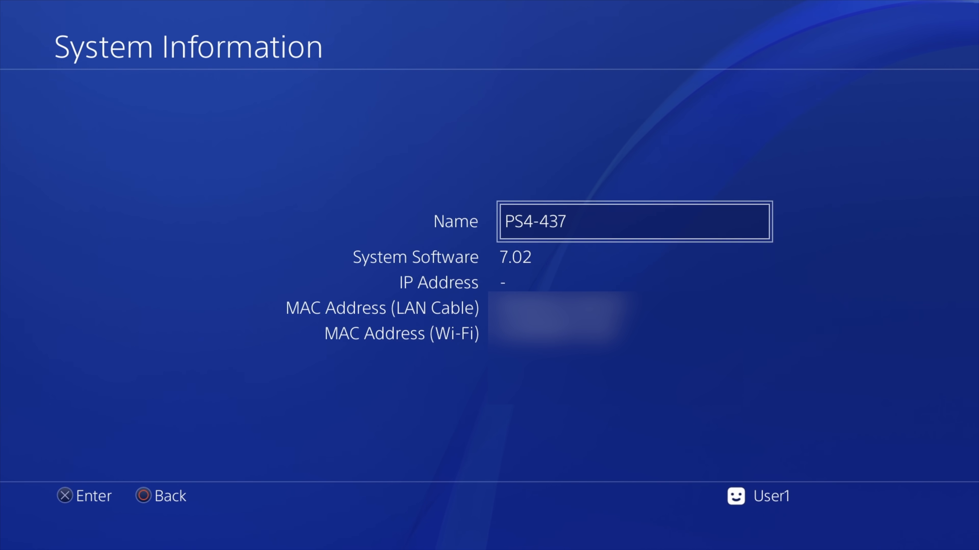
# Return to System and check Automatic Downloads has System Software Update Files off
pyautogui.press('Back')
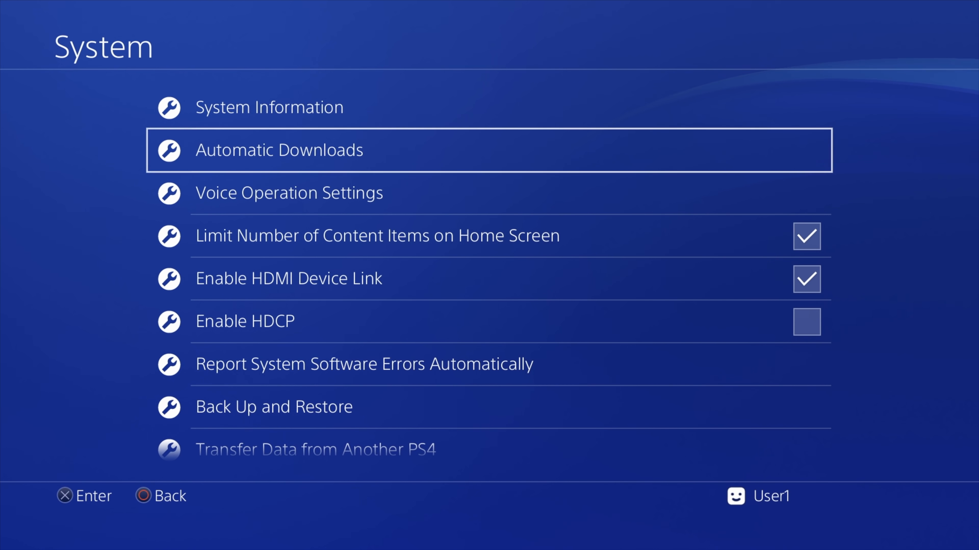
pyautogui.click(278, 150)
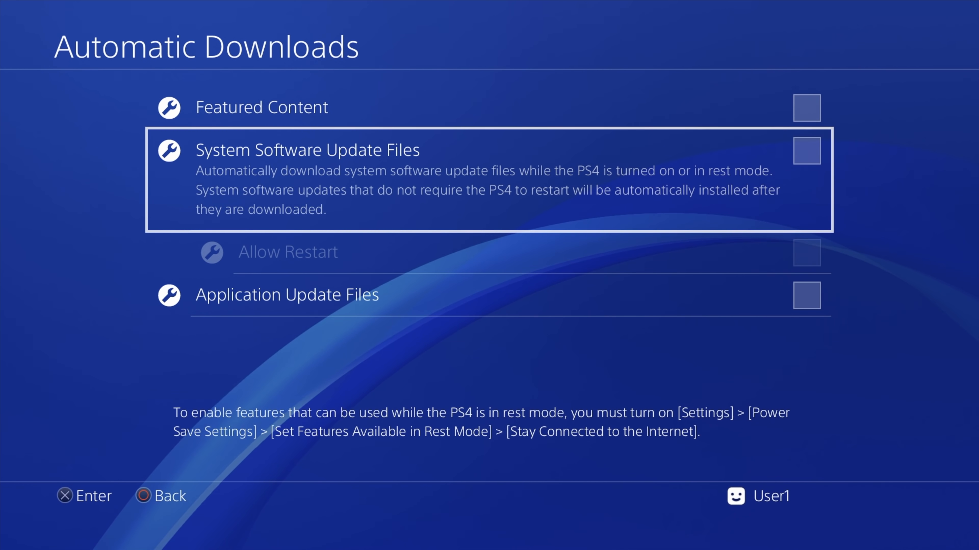
pyautogui.press('Down')
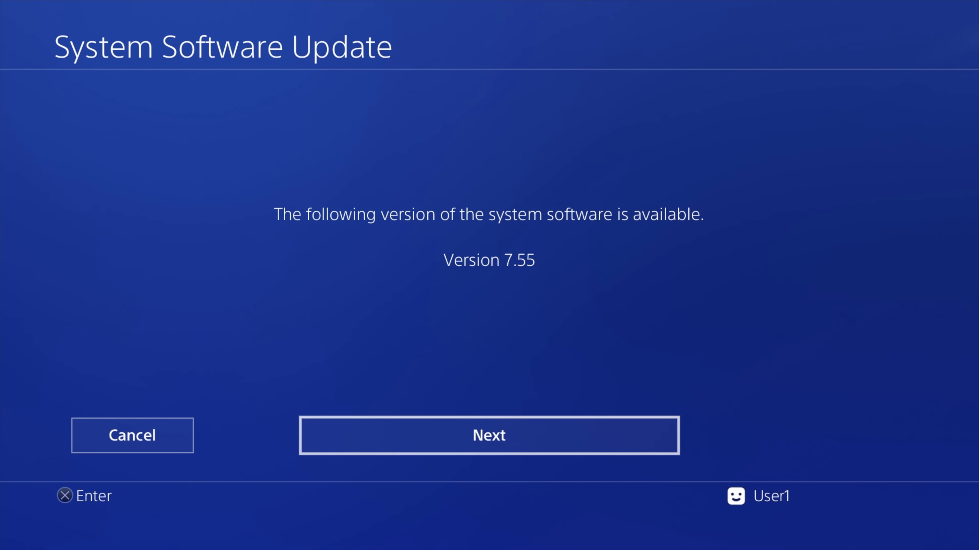
# Confirm the version 7.55 update and restart the console to install it
pyautogui.click(489, 434)
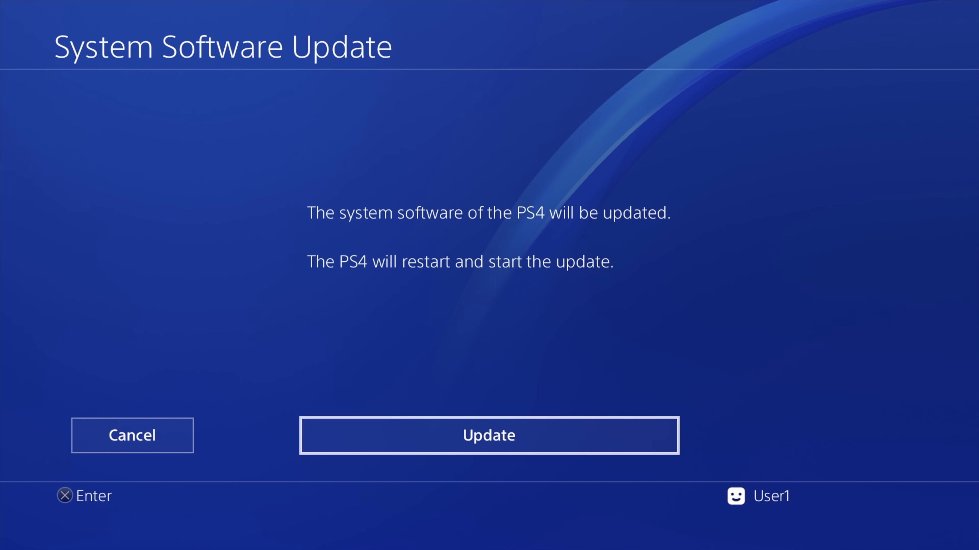
pyautogui.click(489, 435)
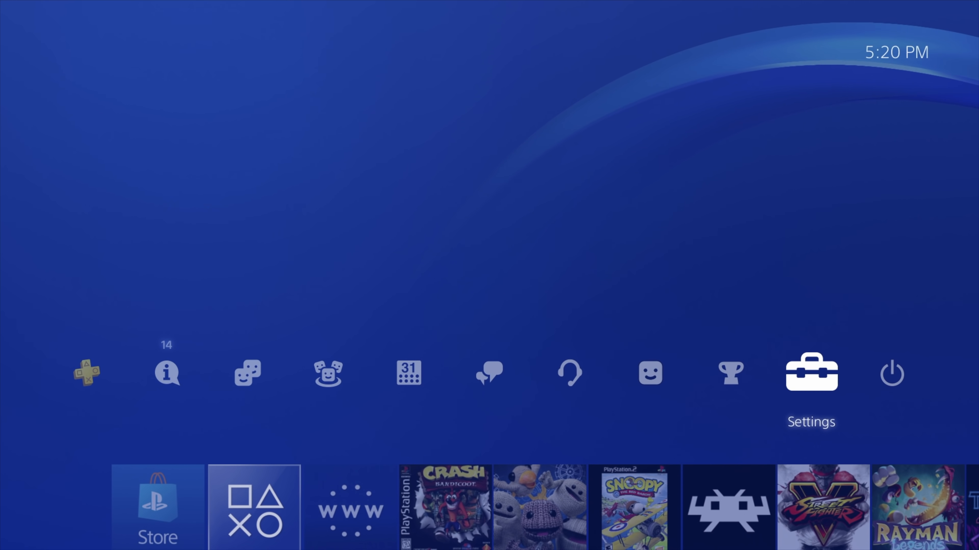
# Reopen Settings after the restart and check the installed system software version
pyautogui.click(809, 373)
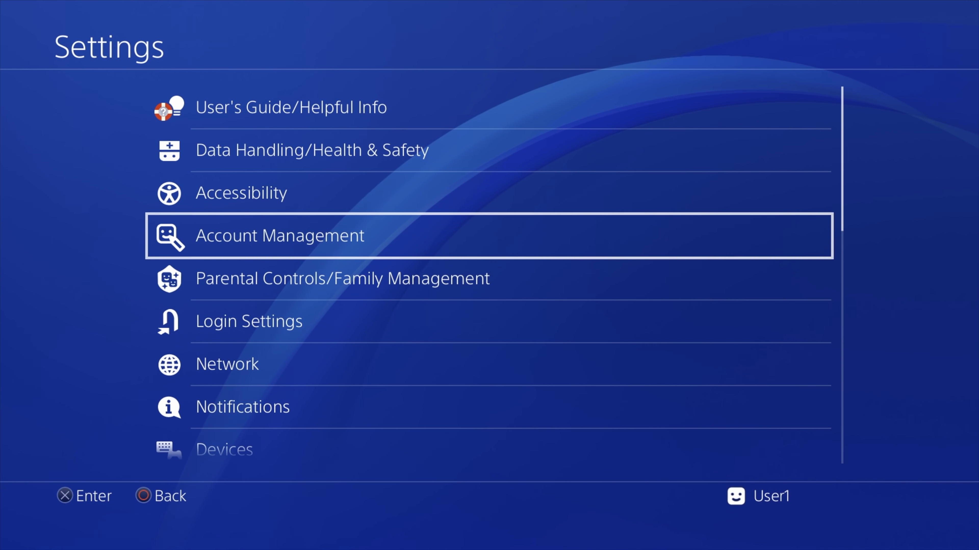
pyautogui.scroll(-3)
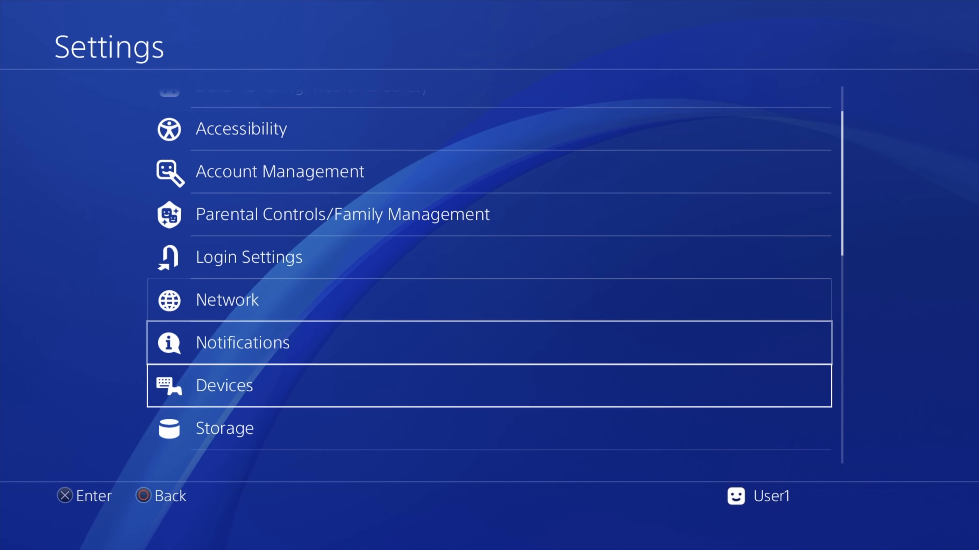
pyautogui.scroll(-3)
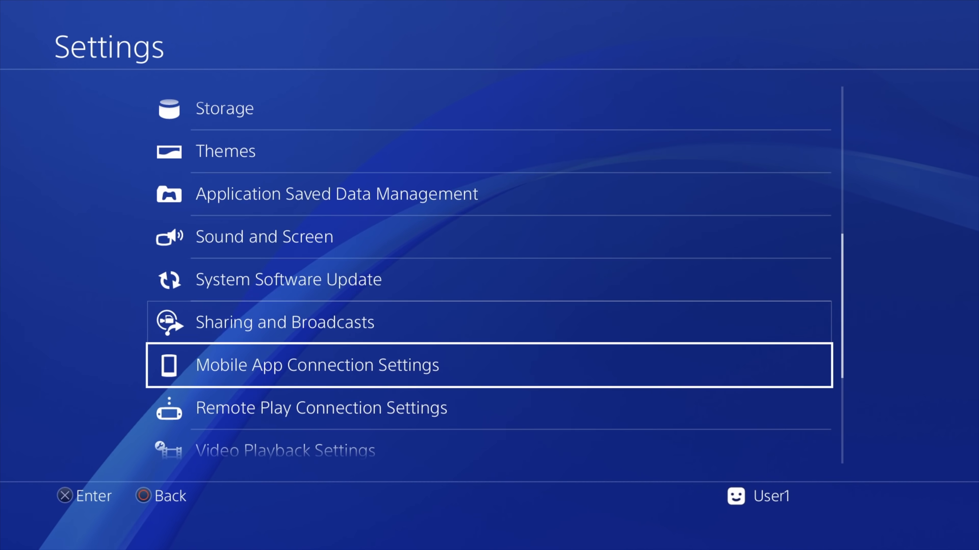
pyautogui.scroll(-3)
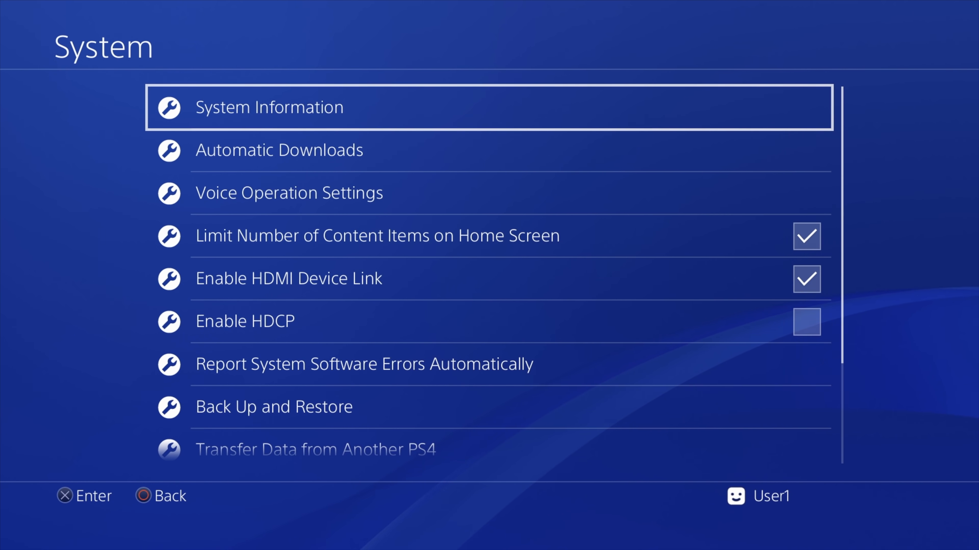
pyautogui.click(268, 107)
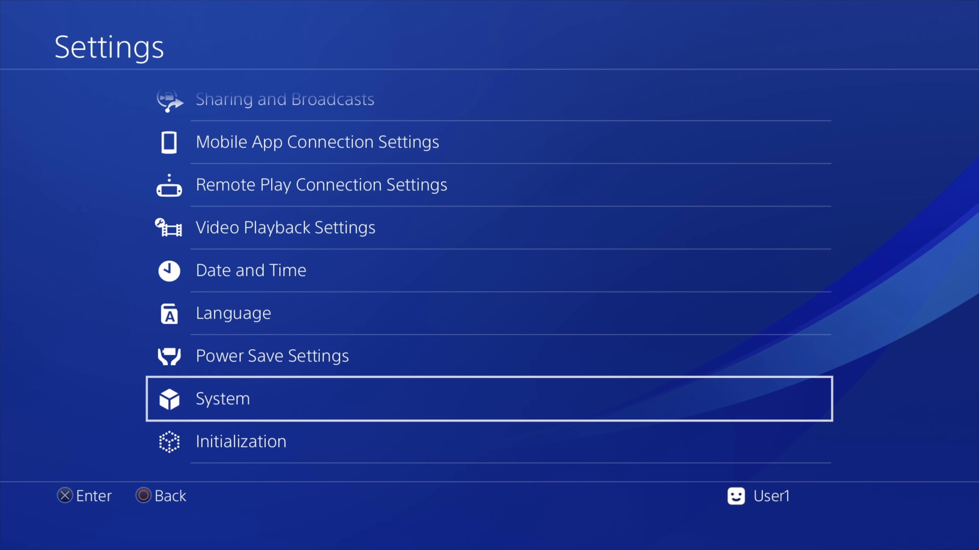
# In Power Save Settings, set Supply Power to USB Ports to Always, leaving Stay Connected off
pyautogui.press('up')
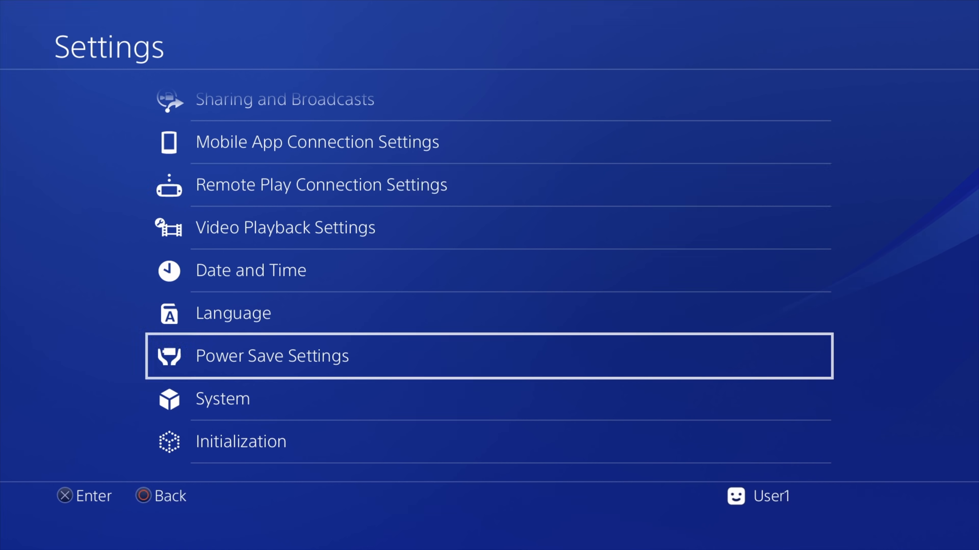
pyautogui.click(271, 356)
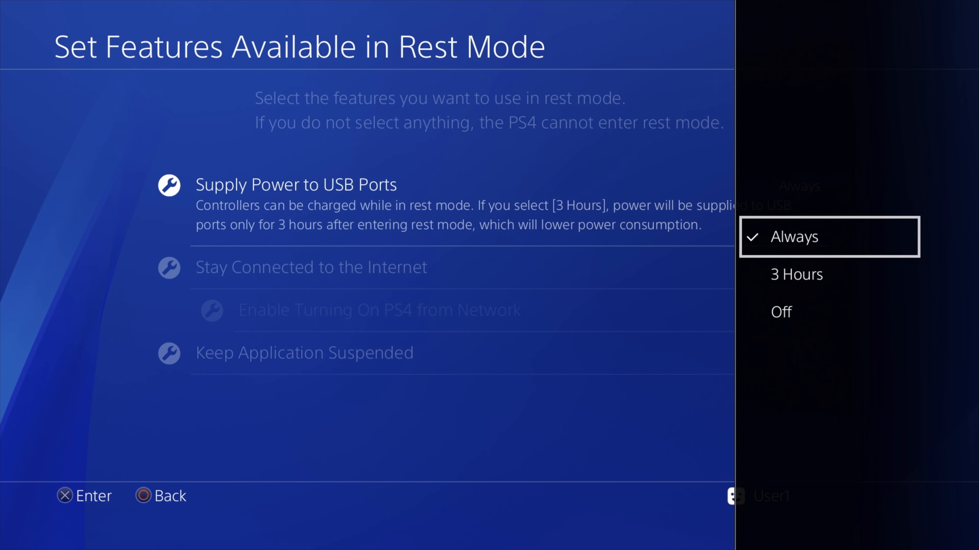
pyautogui.click(790, 237)
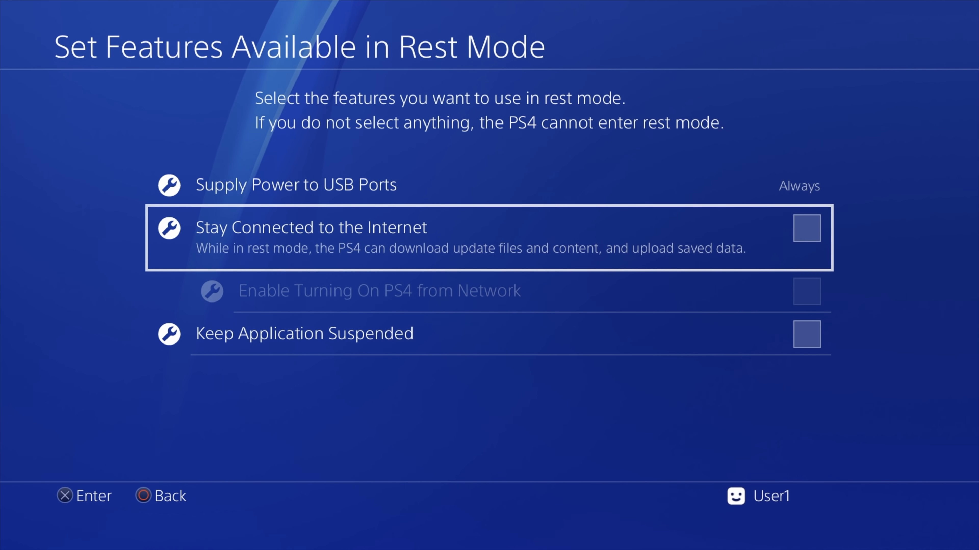
pyautogui.press('down')
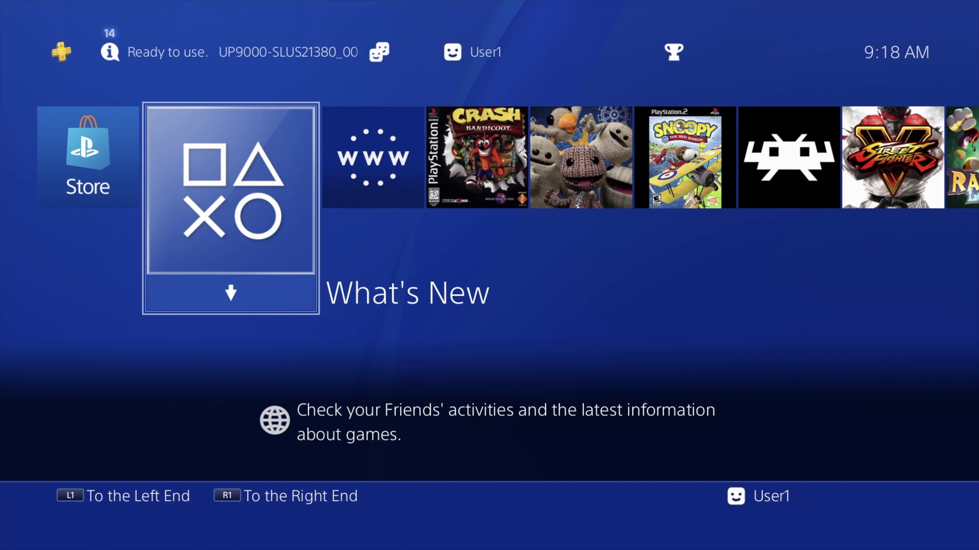
# Launch the Internet Browser and delete all frequently used pages
pyautogui.press('right')
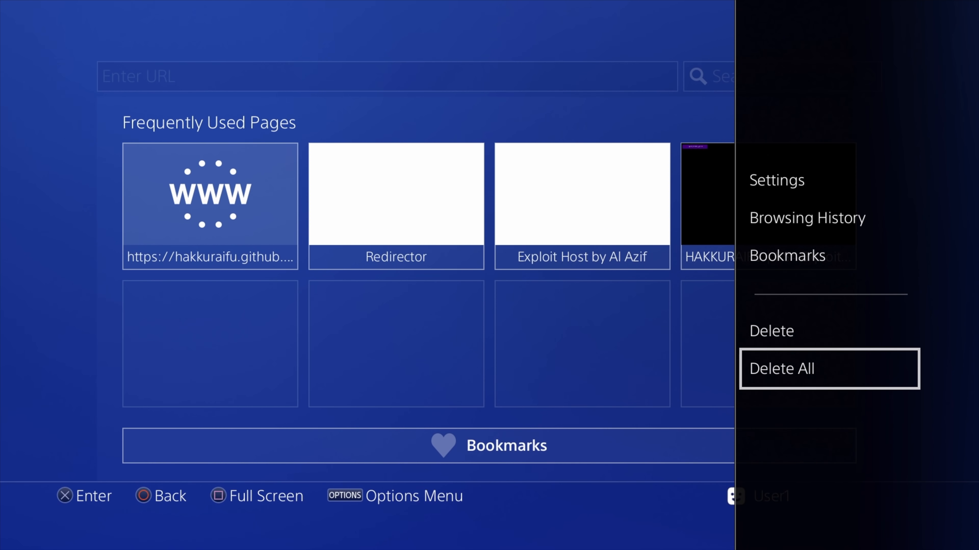
pyautogui.click(782, 368)
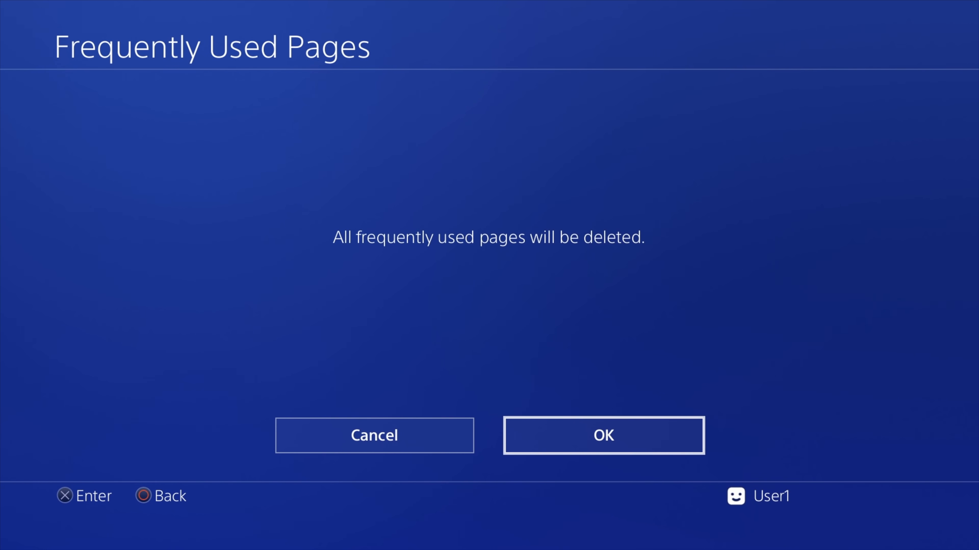
pyautogui.click(602, 434)
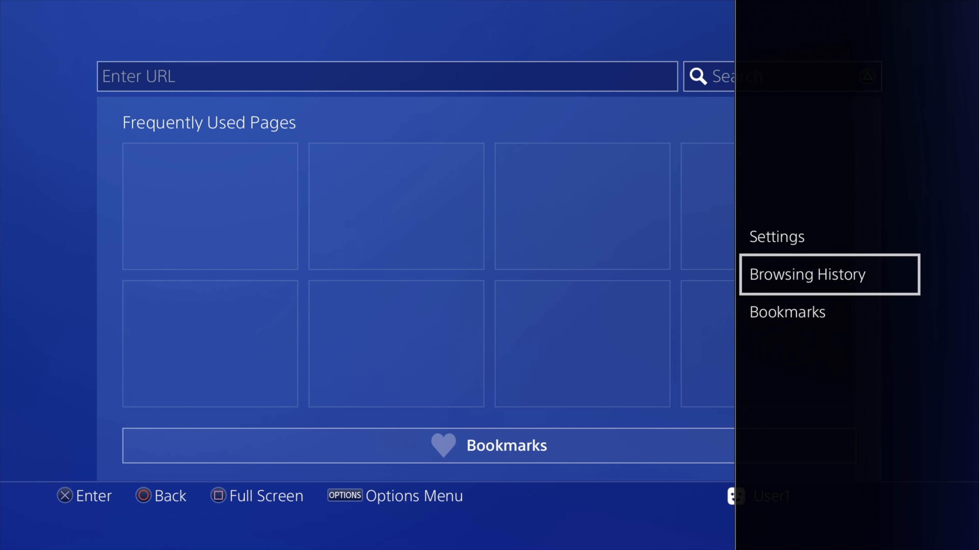
# Clear the browsing history and confirm
pyautogui.click(806, 274)
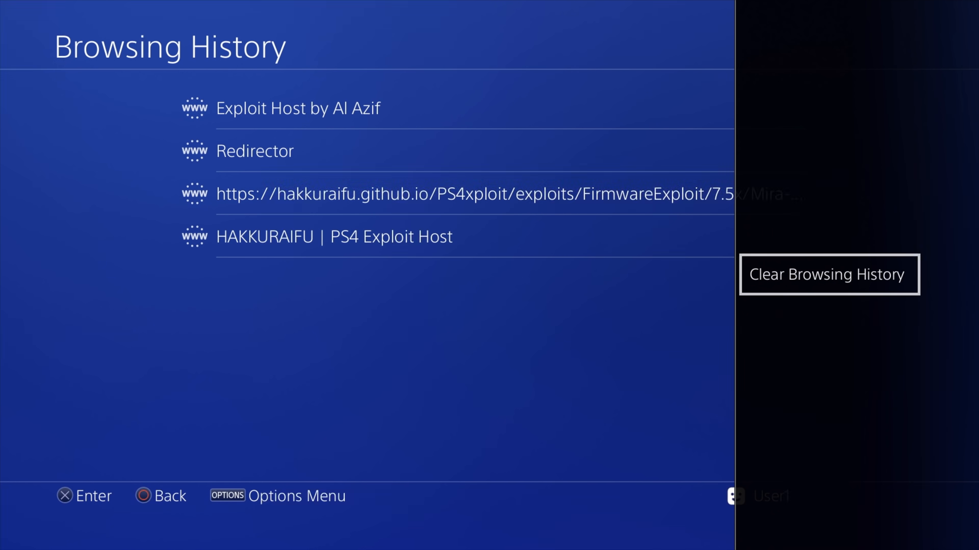
pyautogui.click(829, 274)
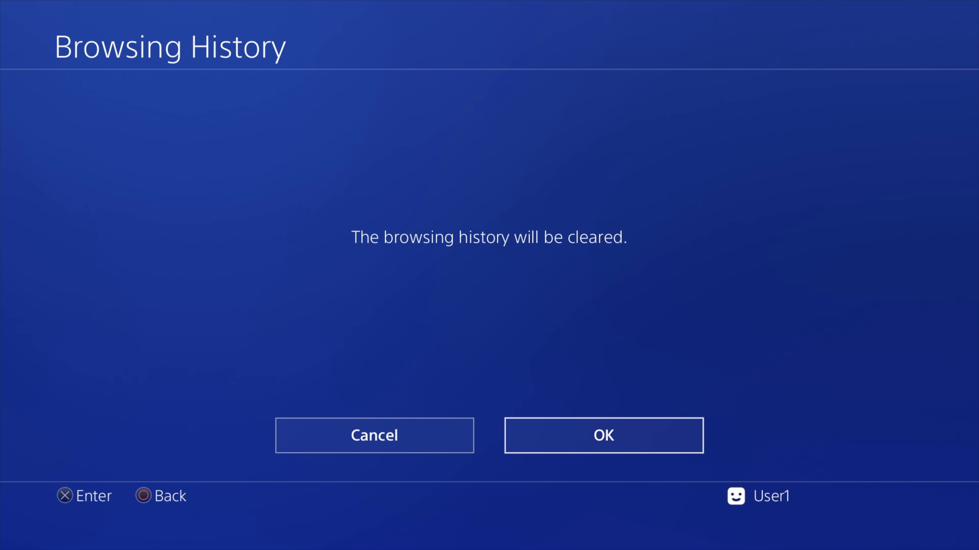
pyautogui.click(603, 435)
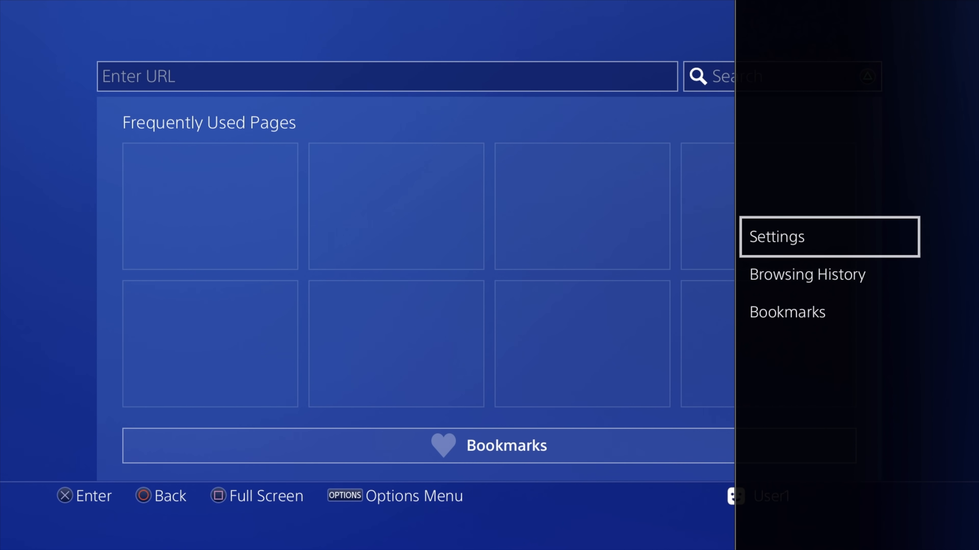
# Delete cookies and clear website data from the browser settings, returning to the start page
pyautogui.click(829, 237)
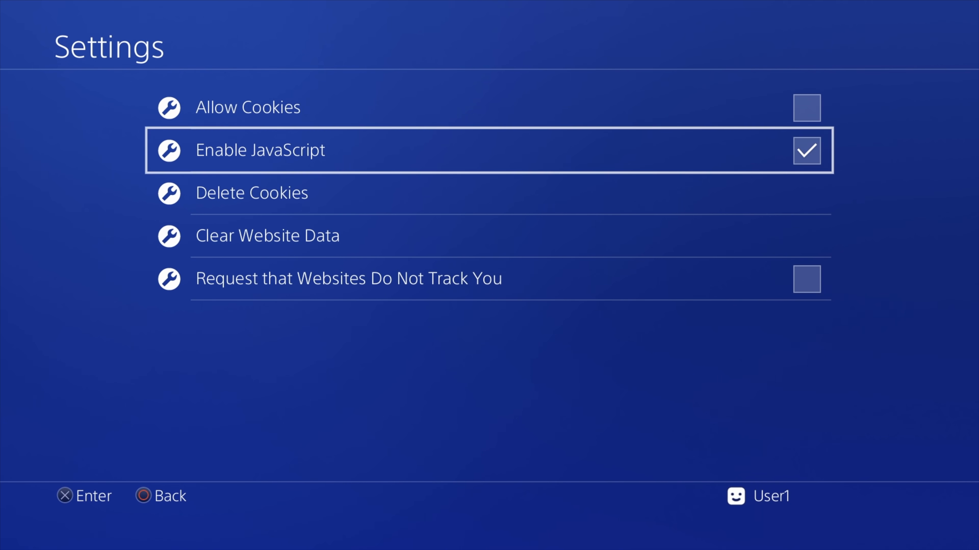
pyautogui.press('Down')
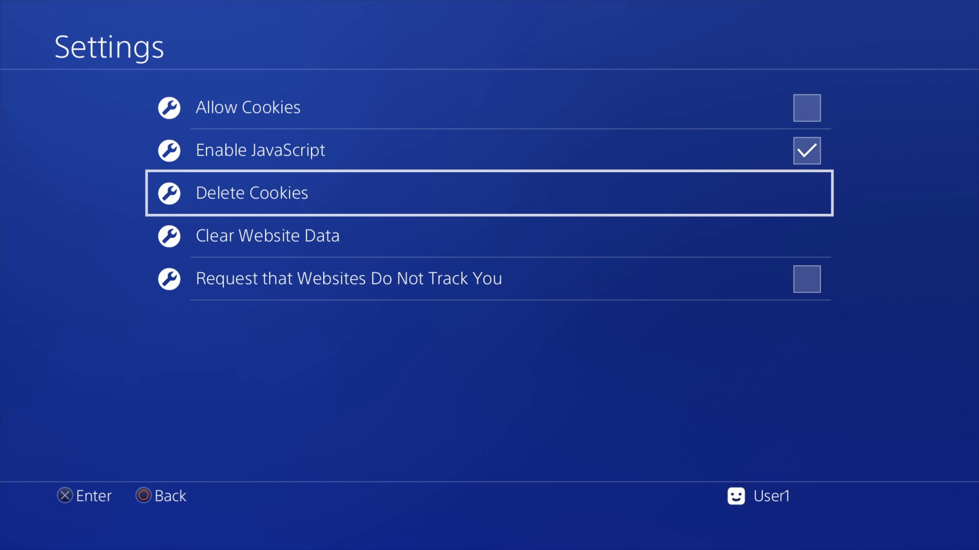
pyautogui.click(252, 192)
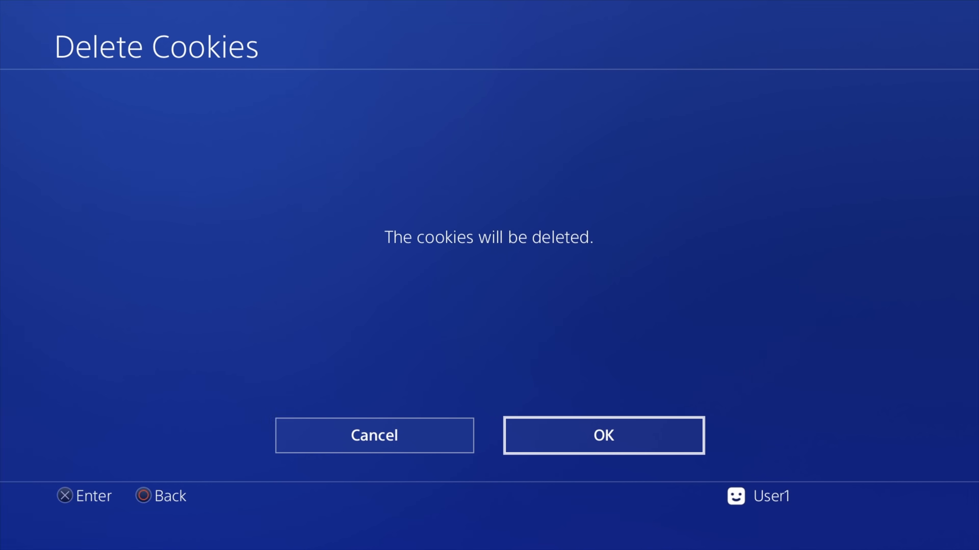
pyautogui.click(603, 434)
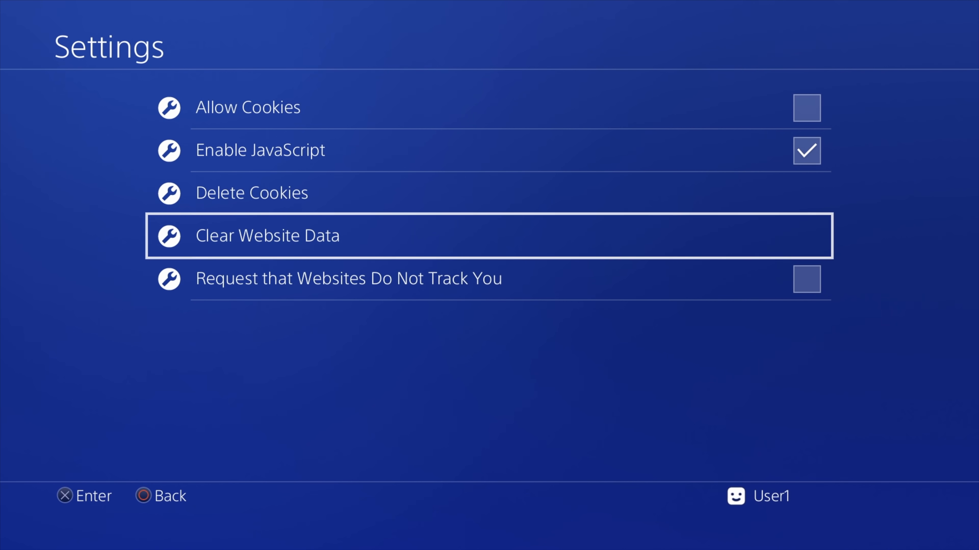
pyautogui.click(486, 235)
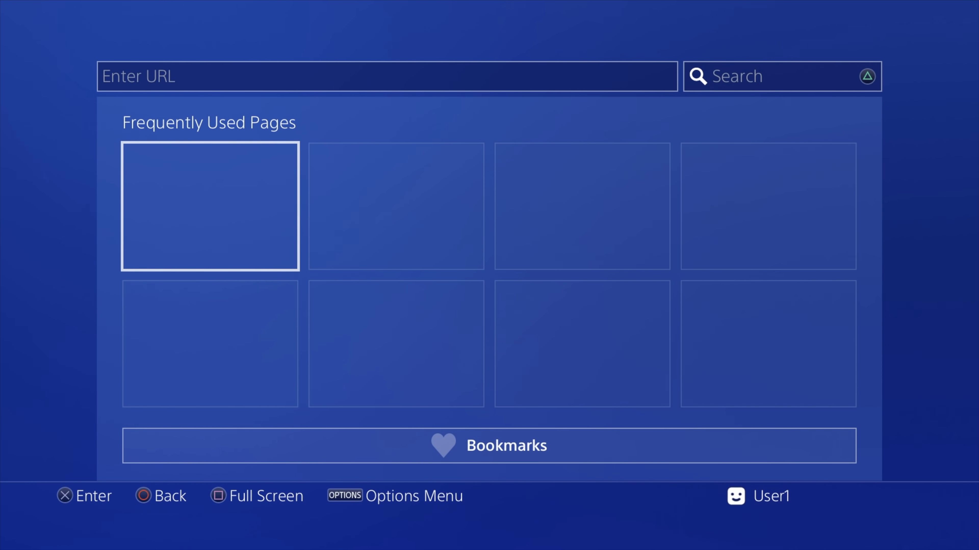
# Load gamerhack.github.io/ps4jb755/ to reach the PS4 7.50-7.55 Host v1.1 page
pyautogui.click(387, 76)
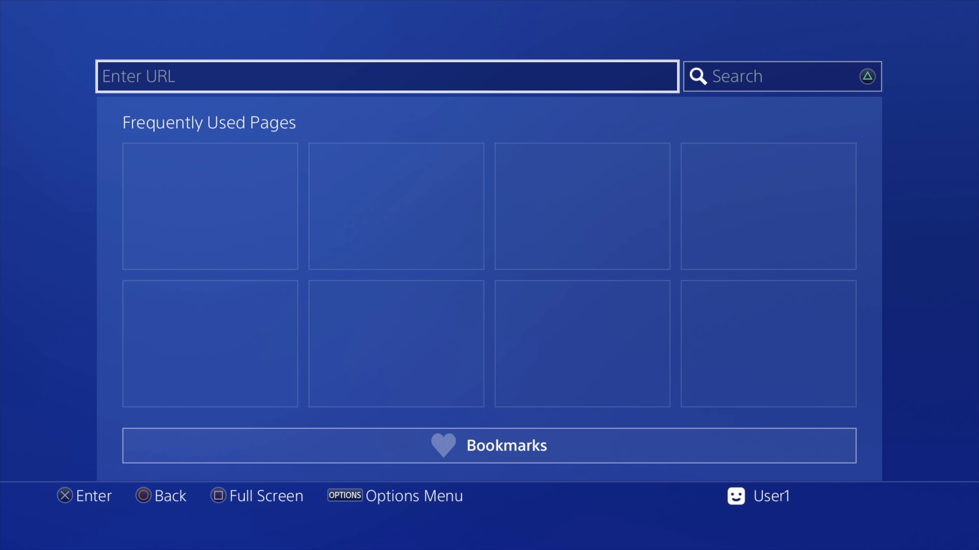
pyautogui.click(317, 201)
pyautogui.write('gamerhack.github.io')
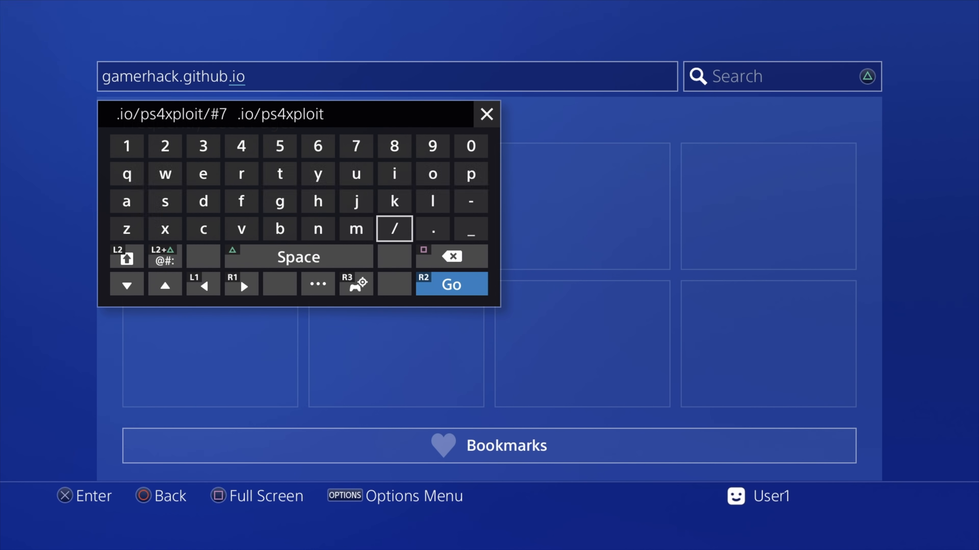
pyautogui.click(449, 283)
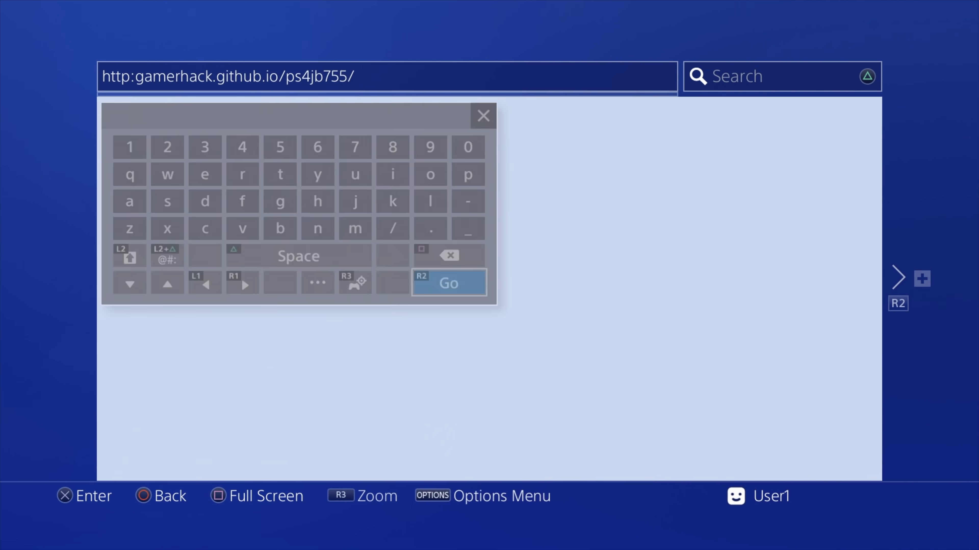
pyautogui.click(448, 283)
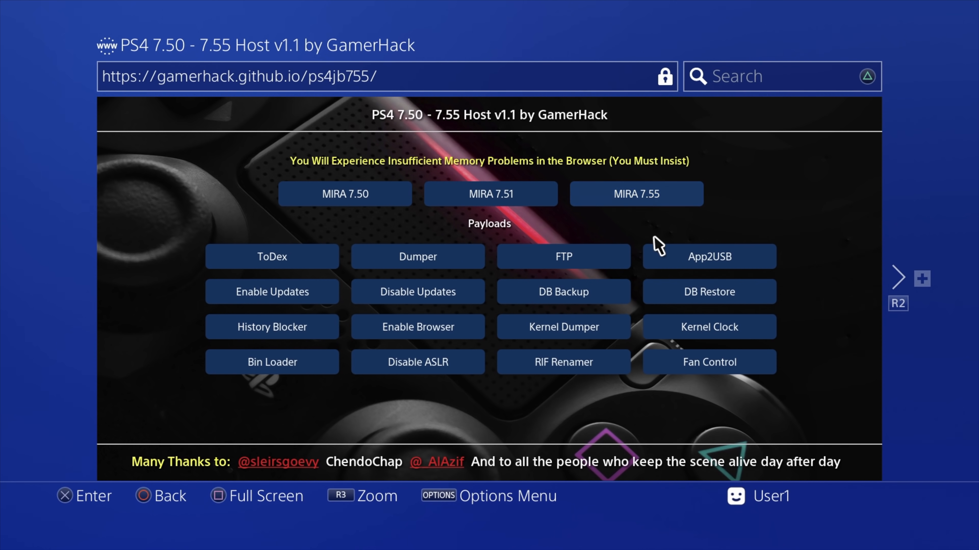
# Run the MIRA 7.55 payload, dismissing the 'not enough free system memory' errors and retrying
pyautogui.click(635, 194)
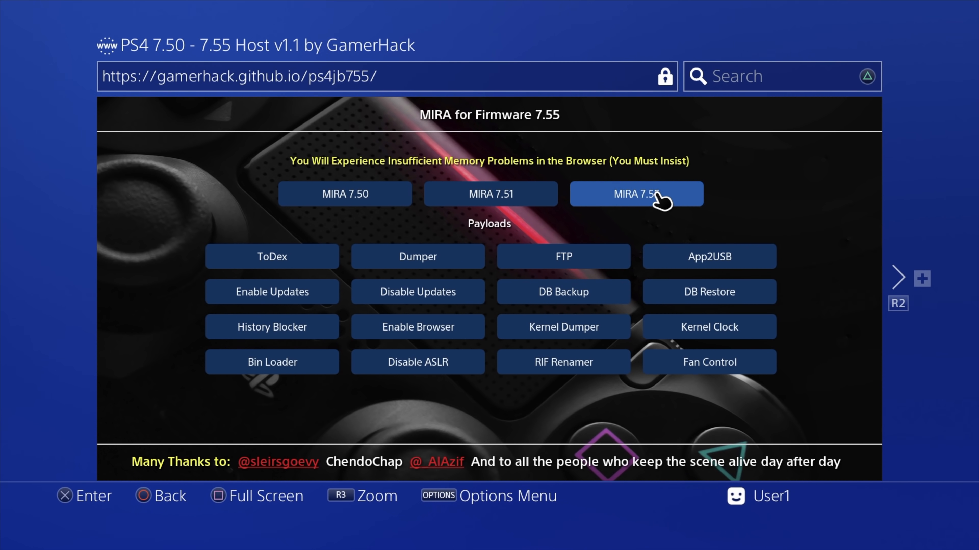
pyautogui.click(635, 194)
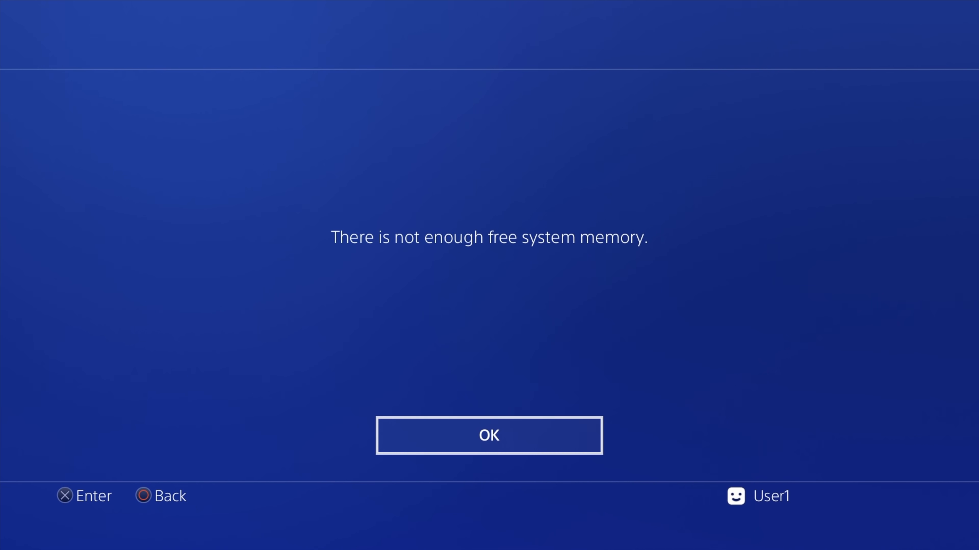
pyautogui.click(489, 436)
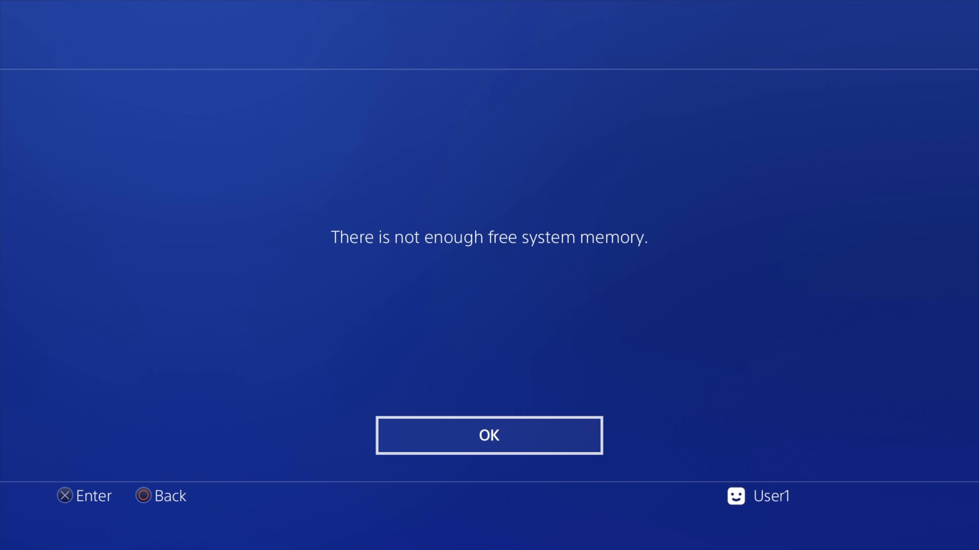
pyautogui.click(489, 435)
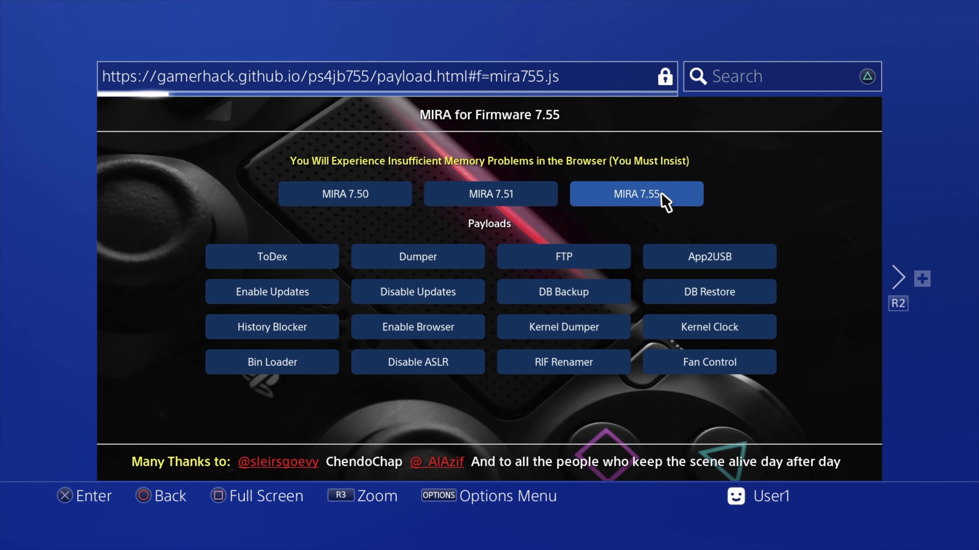
pyautogui.click(636, 193)
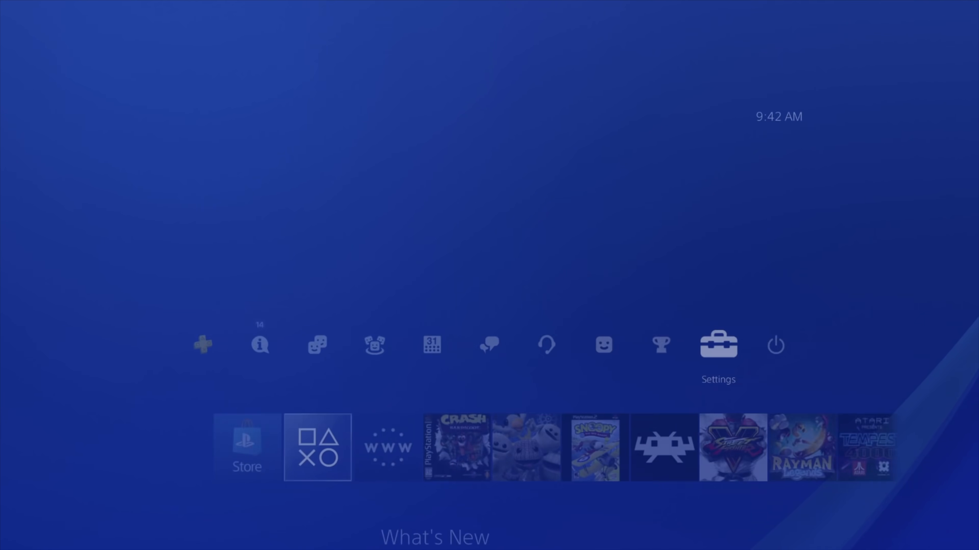
# Scroll to the bottom of Settings to reveal the new ★Debug Settings entry
pyautogui.click(717, 344)
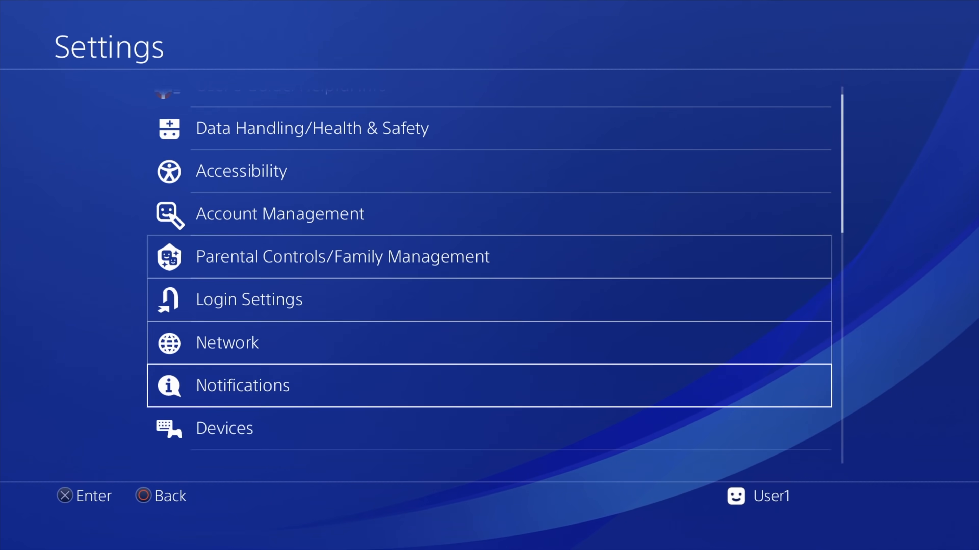
pyautogui.scroll(-3)
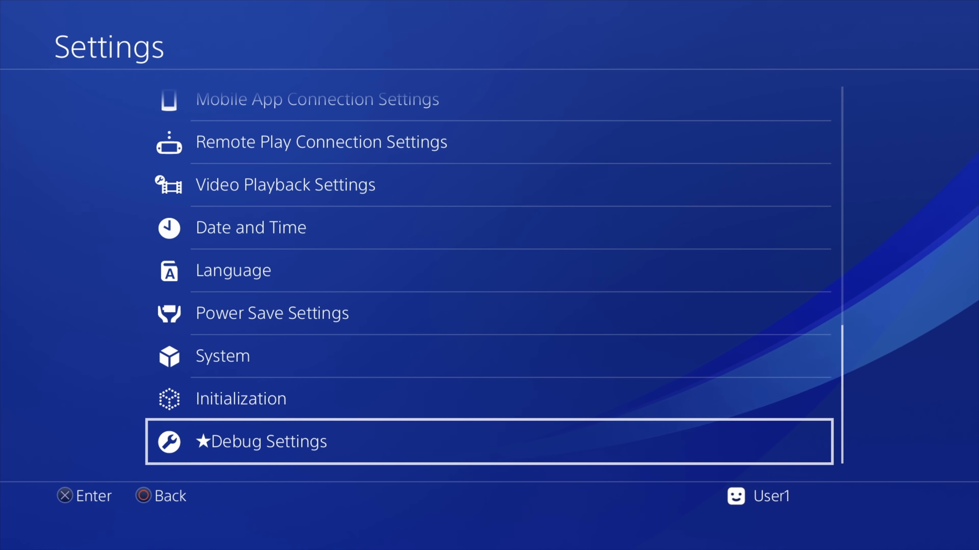